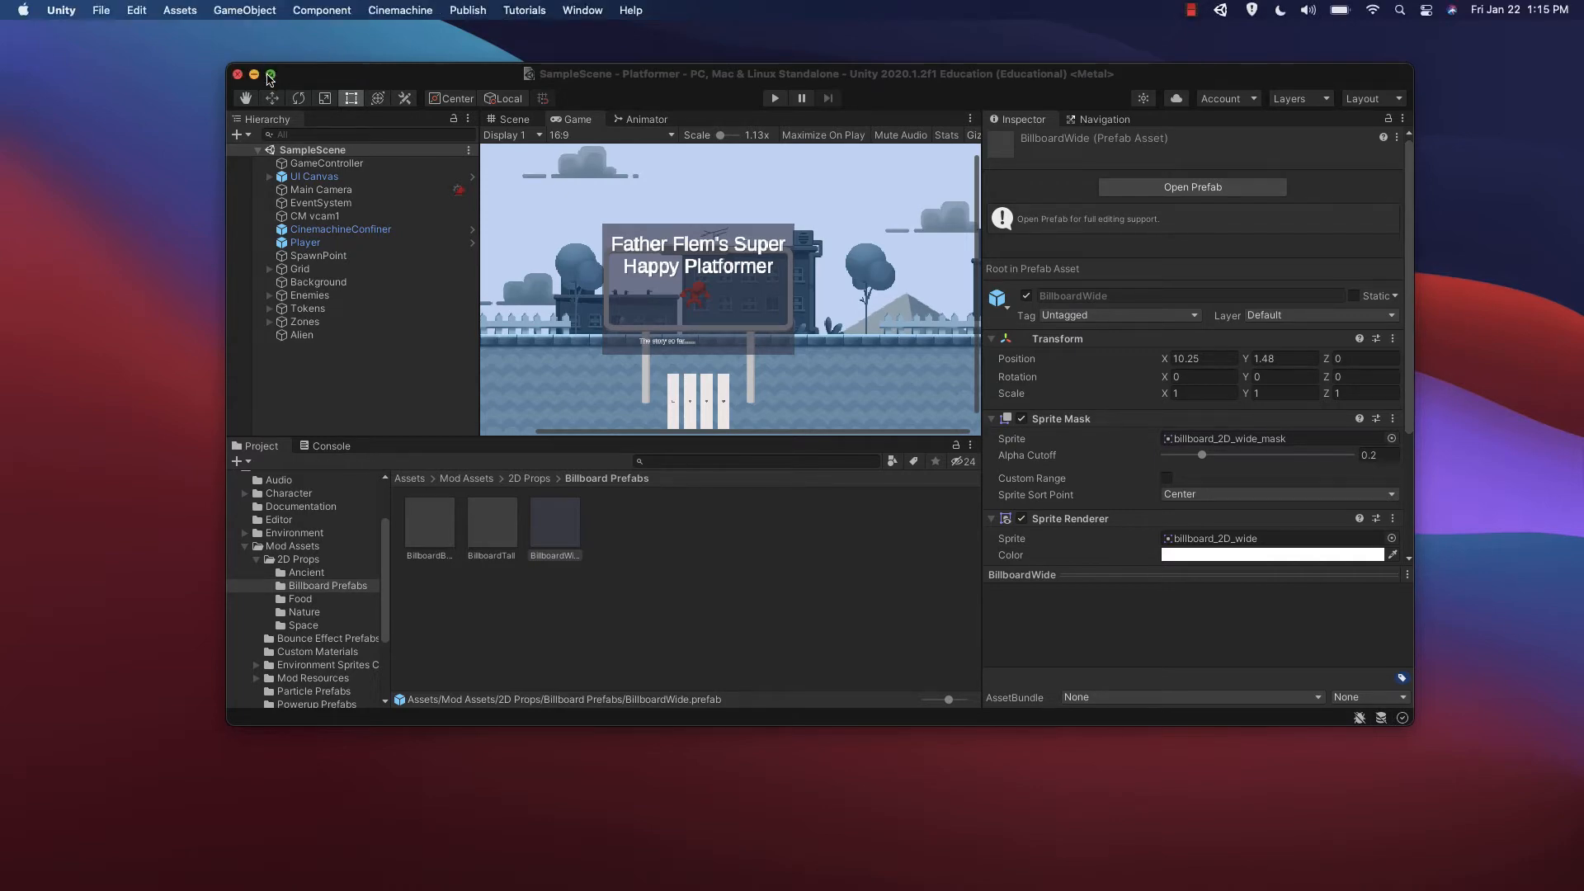
- Maximize the editor and inspect the BillboardTall, BillboardBasic and BillboardWide prefabs
{"action": "left_click", "coordinate": [269, 75]}
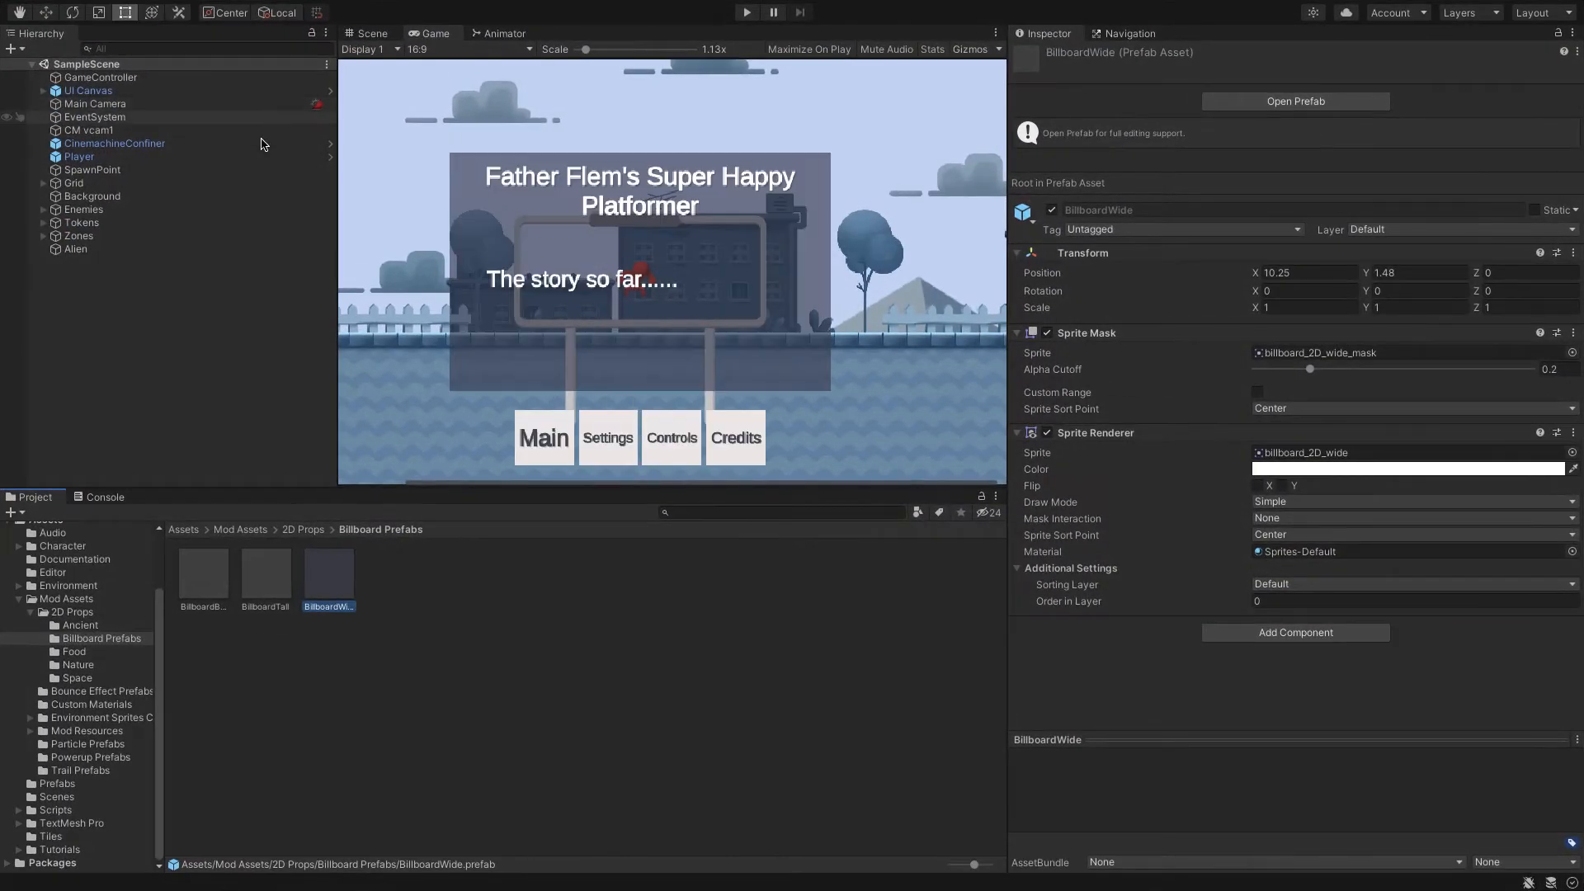
{"action": "mouse_move", "coordinate": [280, 666]}
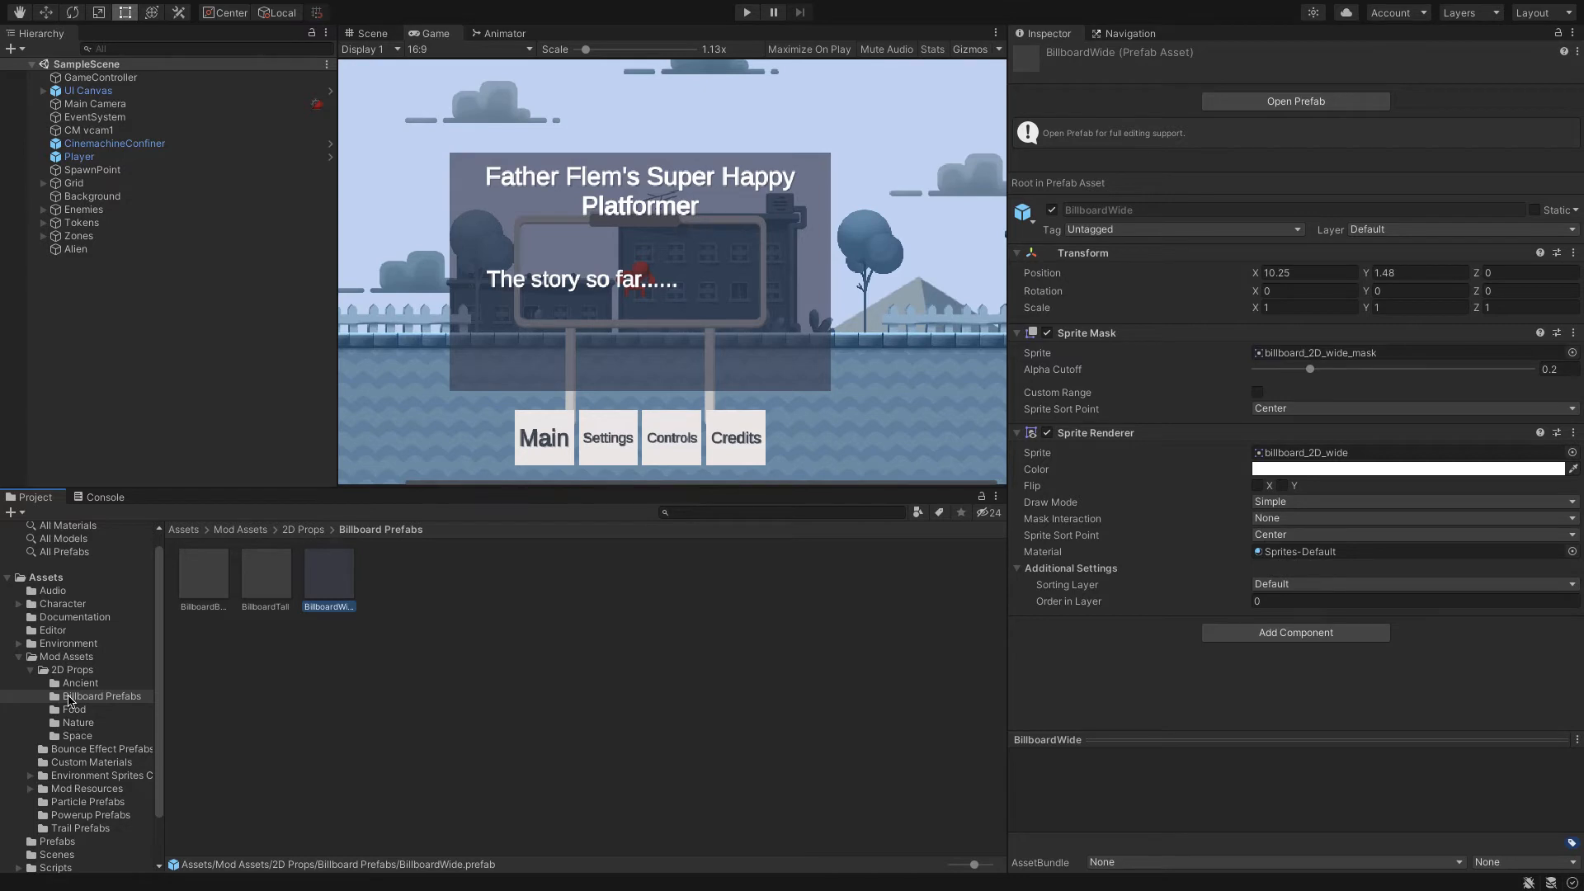
{"action": "left_click", "coordinate": [266, 562]}
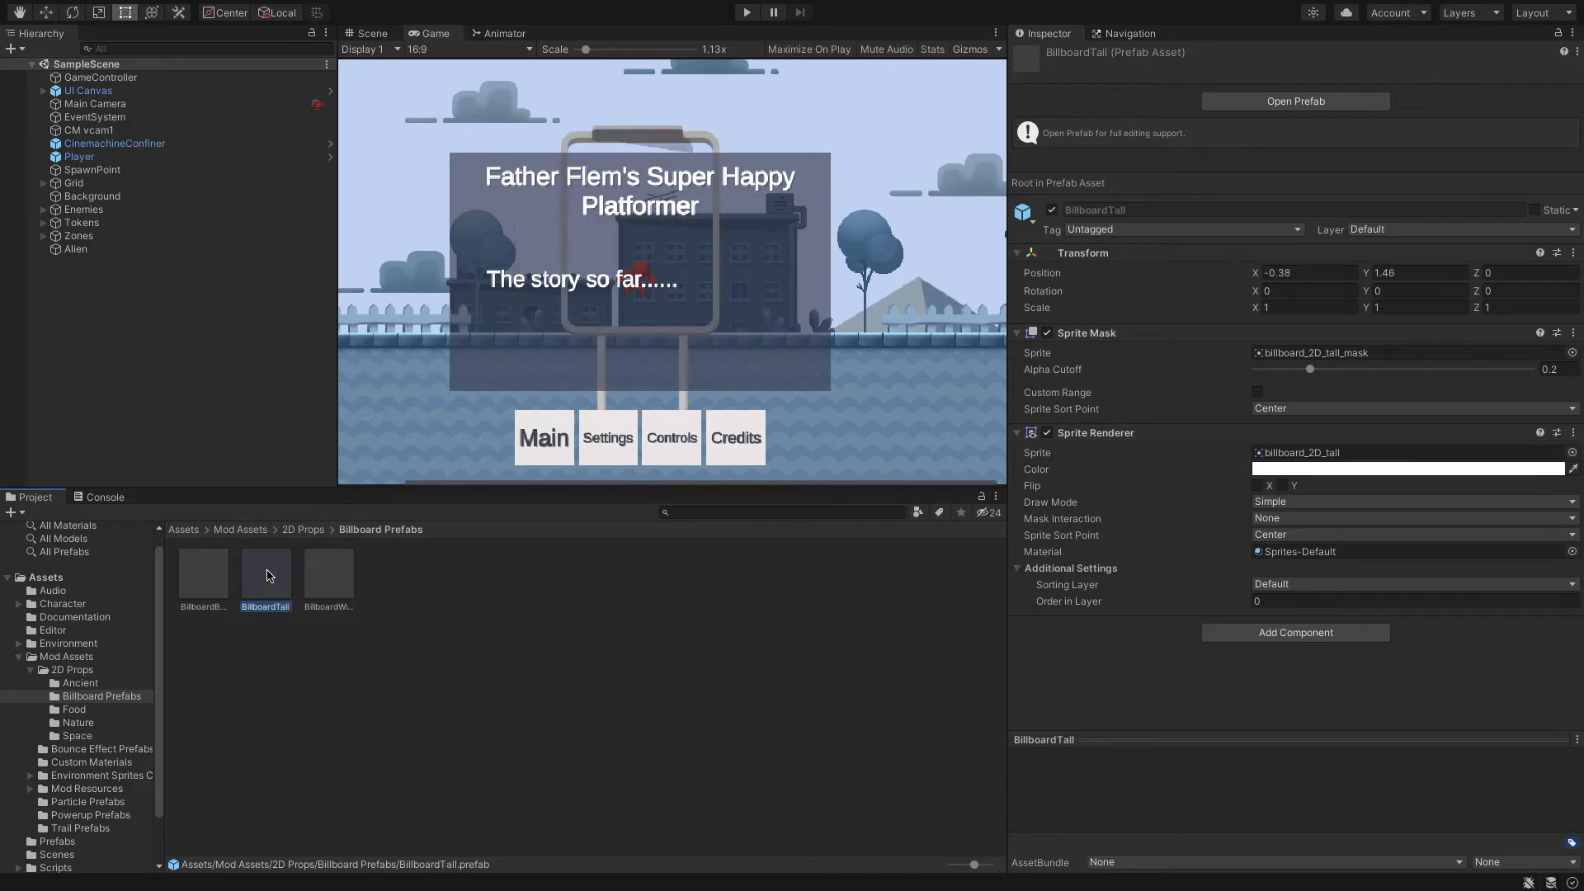
{"action": "left_click", "coordinate": [203, 566]}
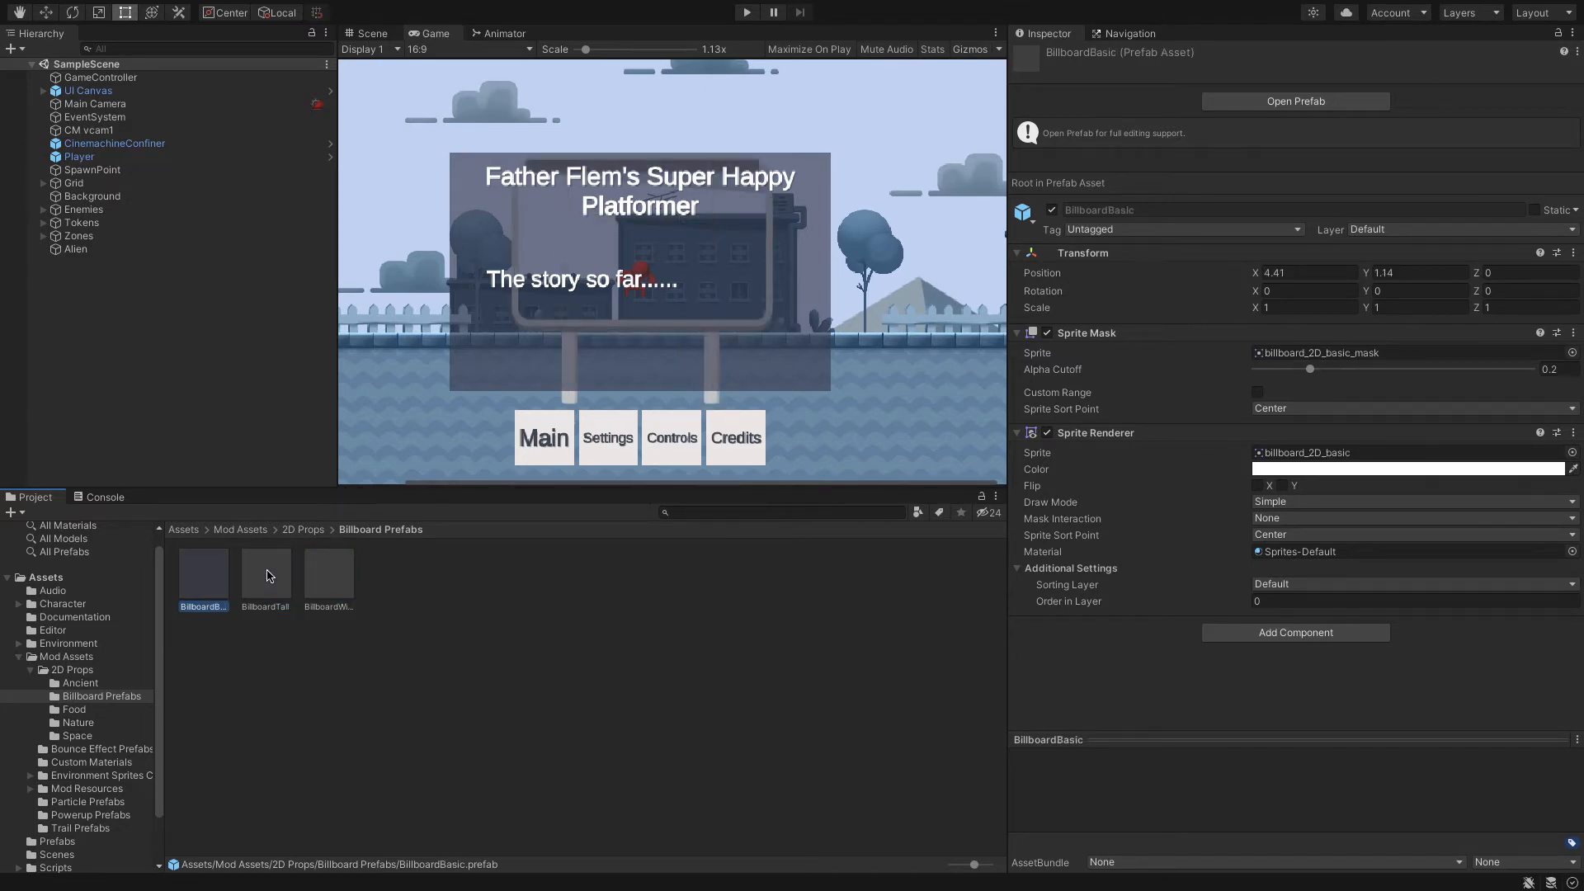
{"action": "left_click", "coordinate": [327, 573]}
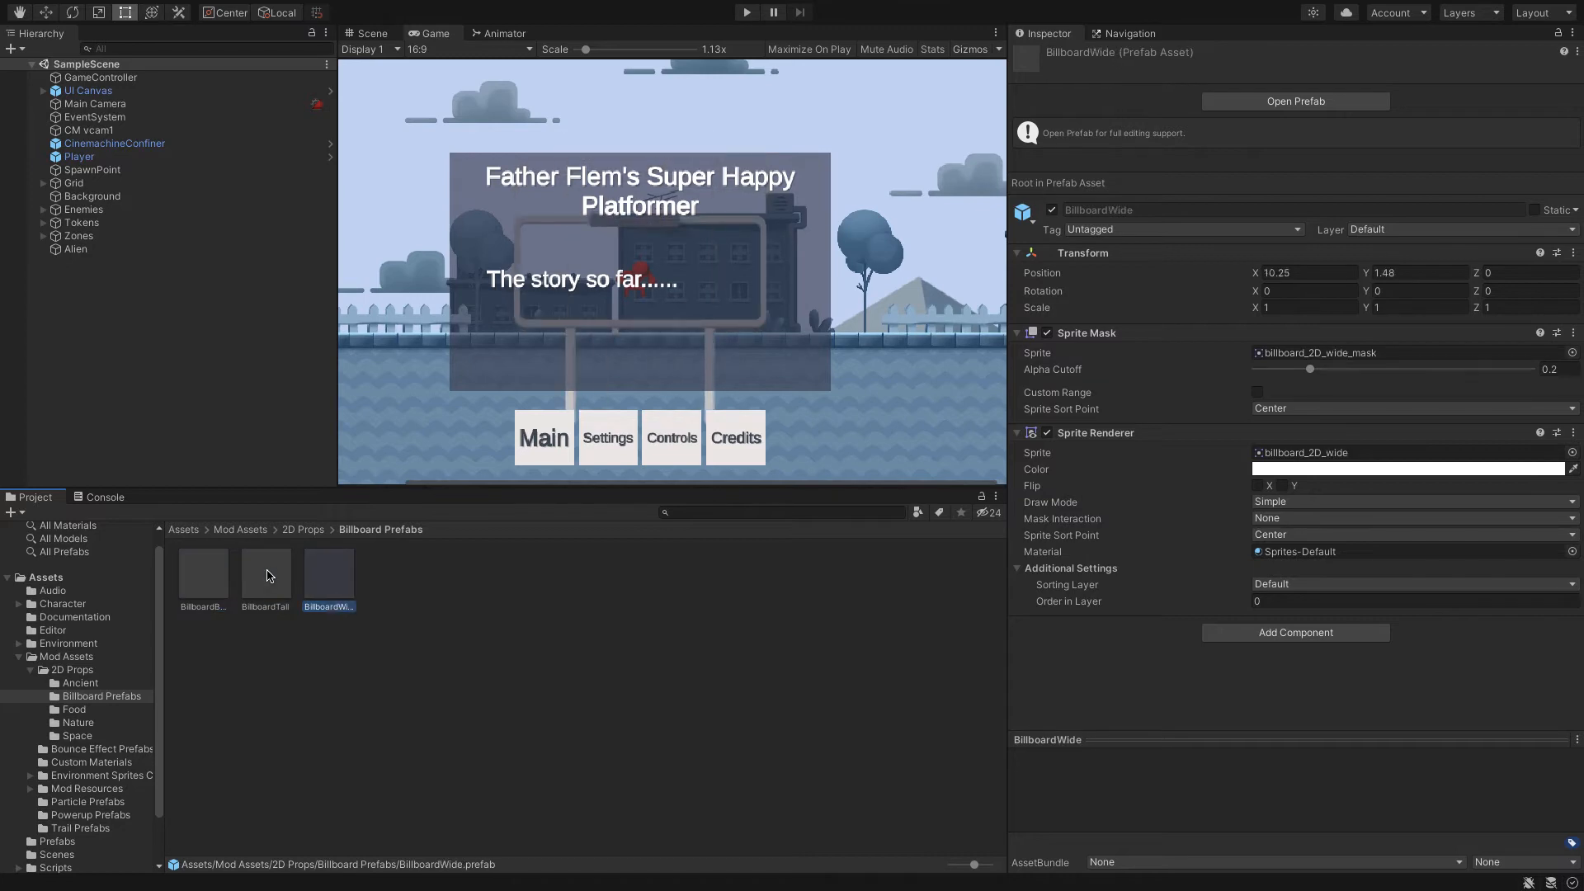
{"action": "left_click", "coordinate": [265, 568]}
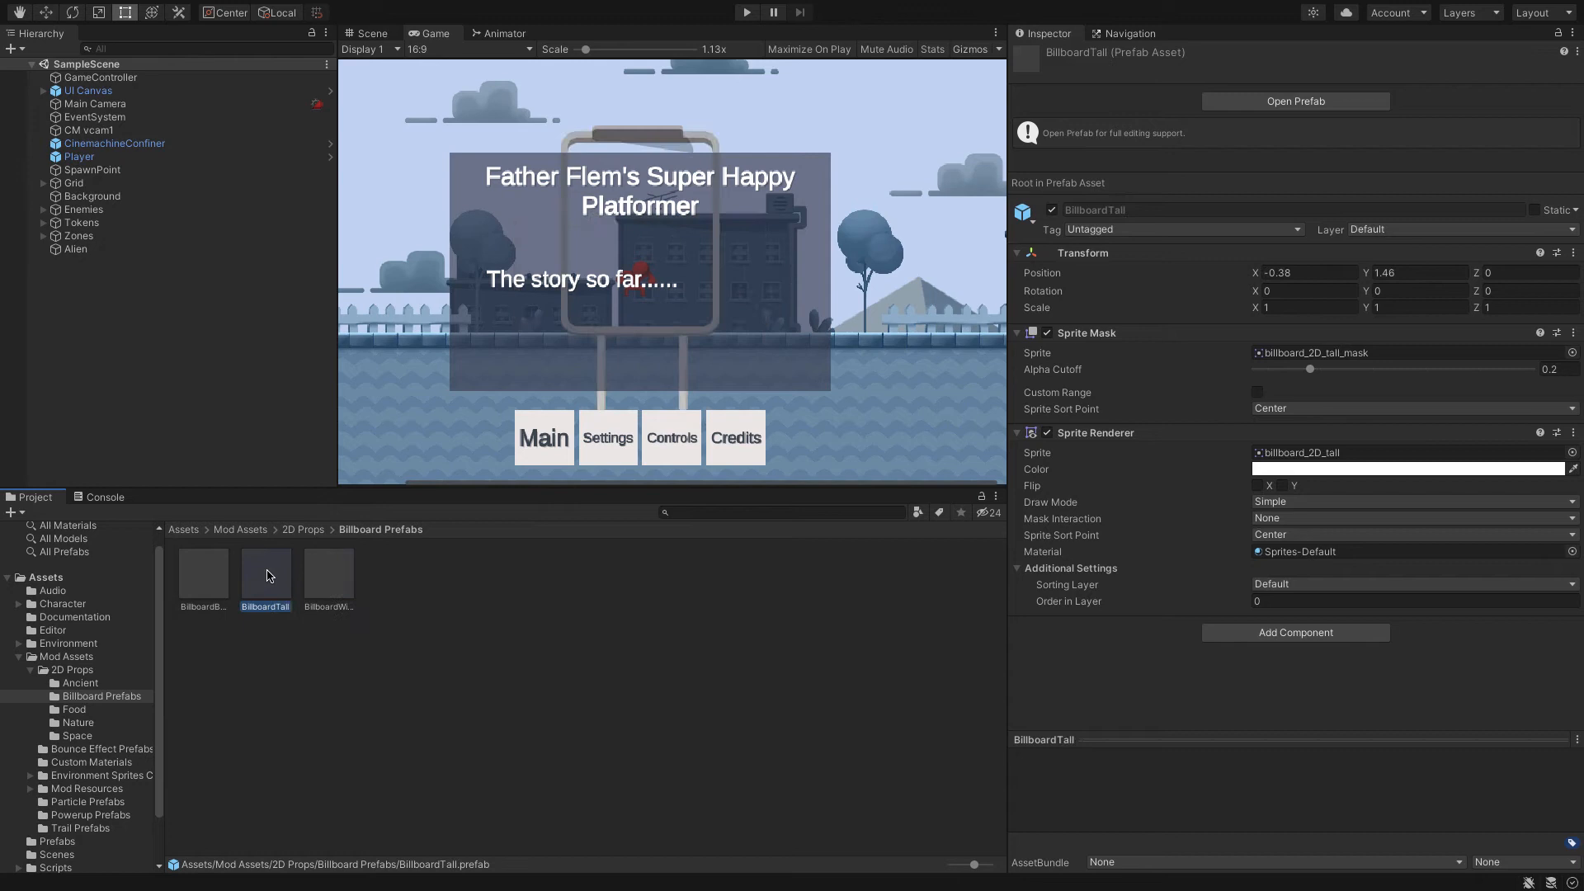
{"action": "left_click", "coordinate": [203, 571]}
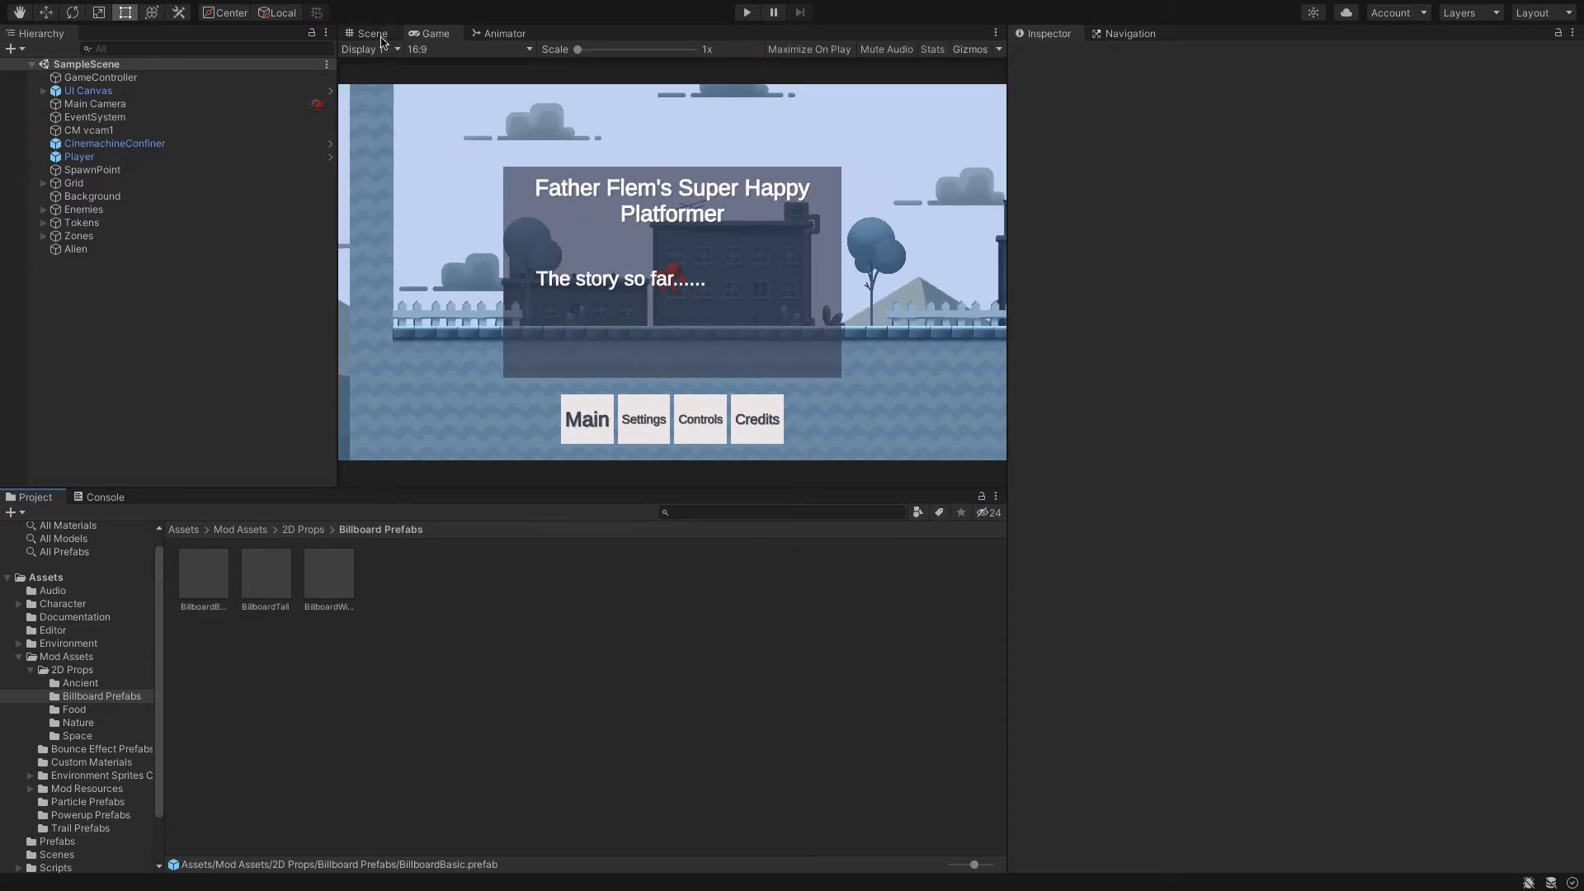
- In the Scene view, place a BillboardWide prefab instance and select it
{"action": "left_click", "coordinate": [371, 33]}
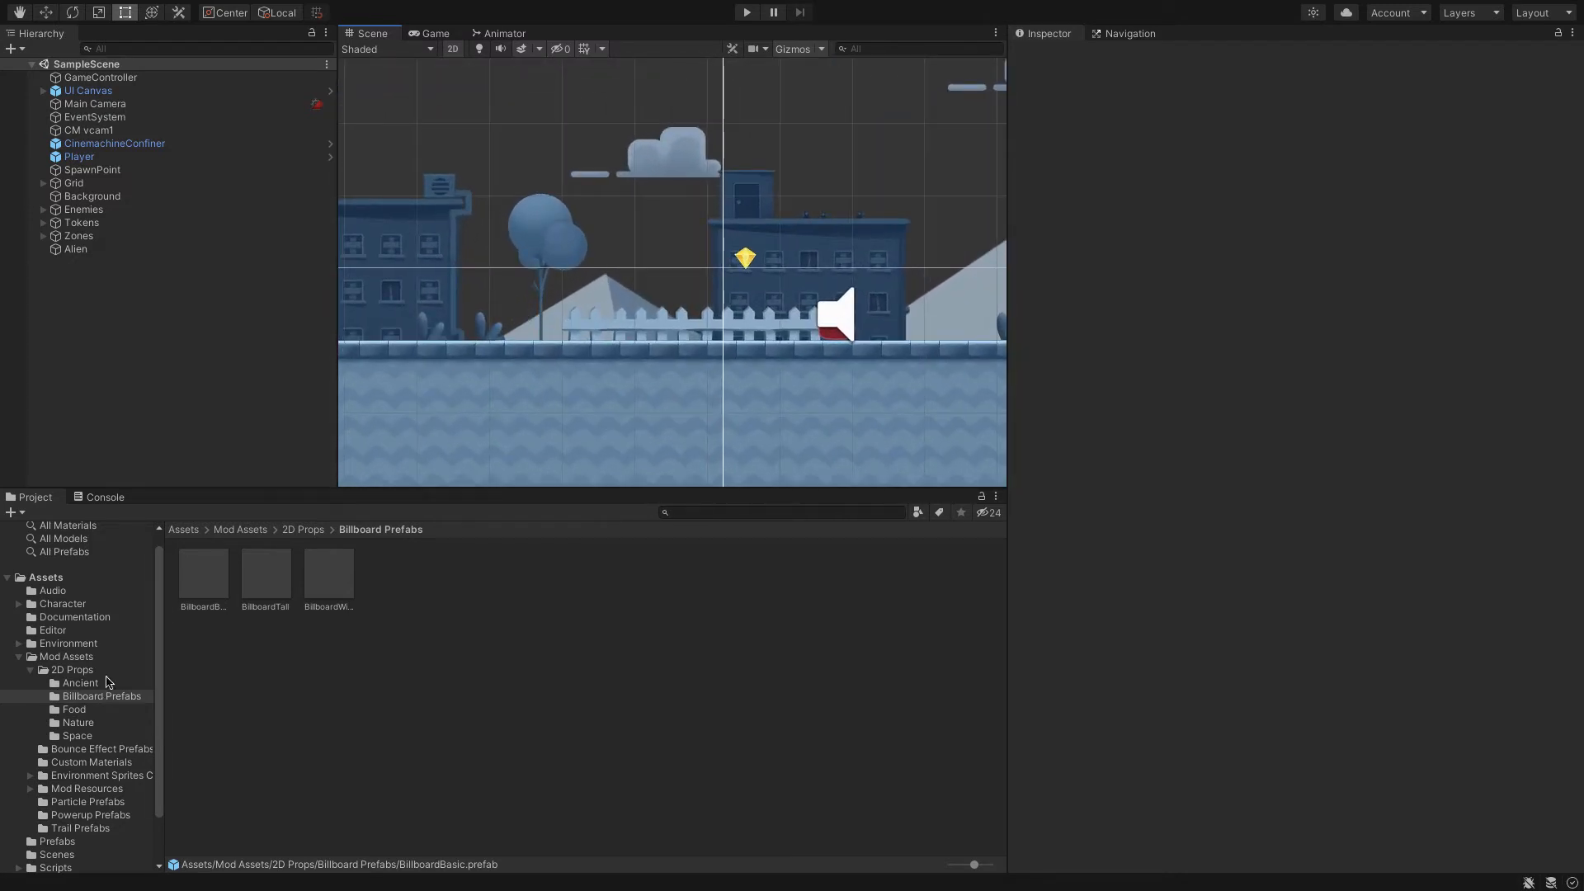
{"action": "left_click", "coordinate": [327, 576]}
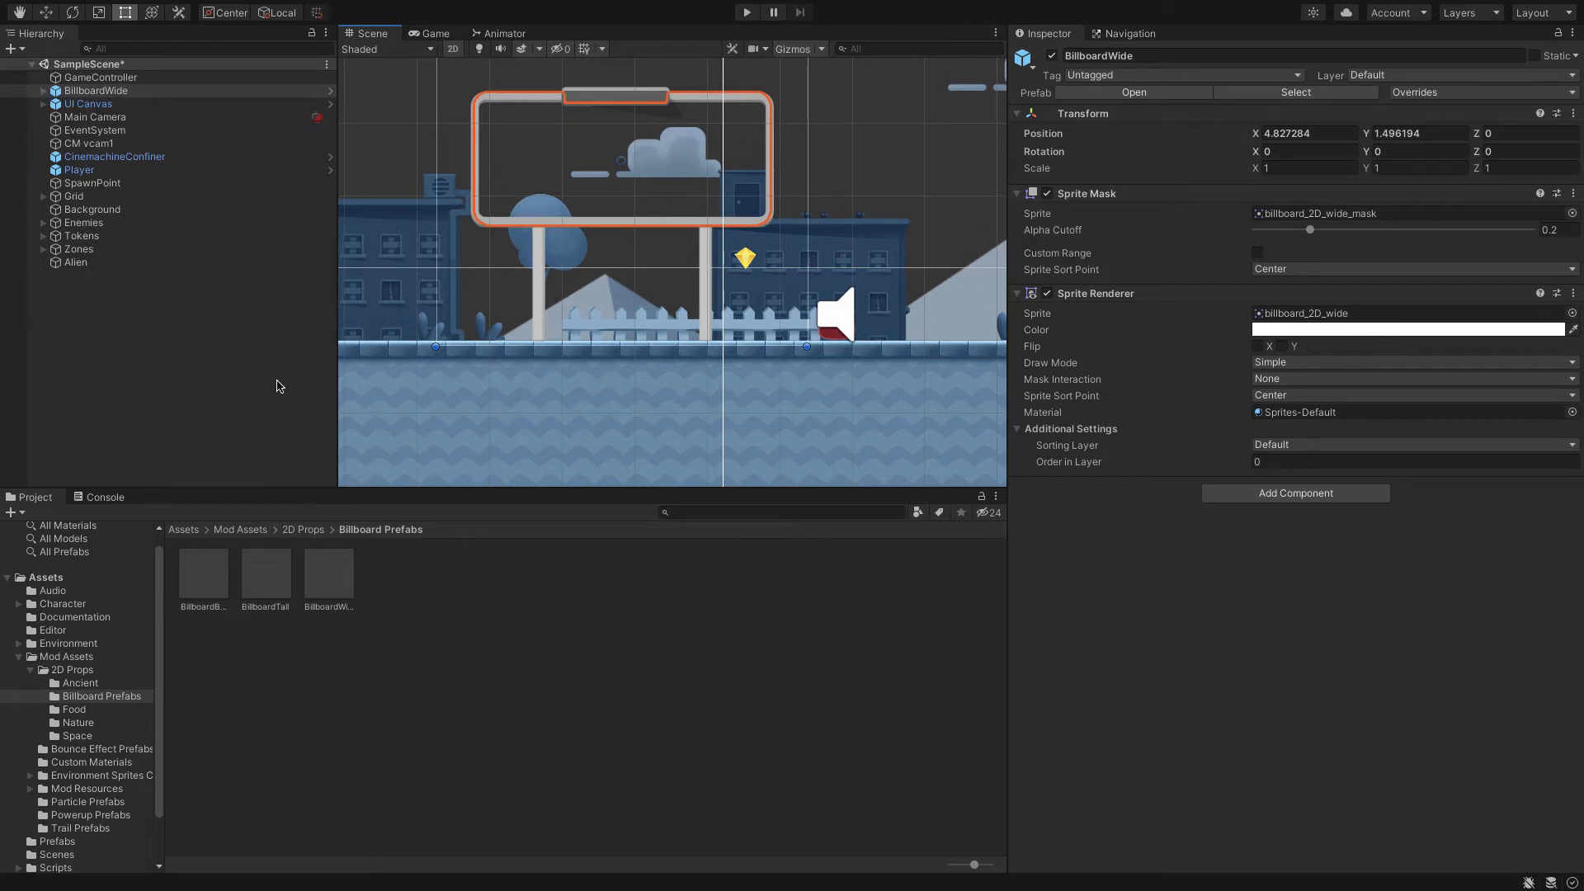
{"action": "left_click", "coordinate": [94, 90]}
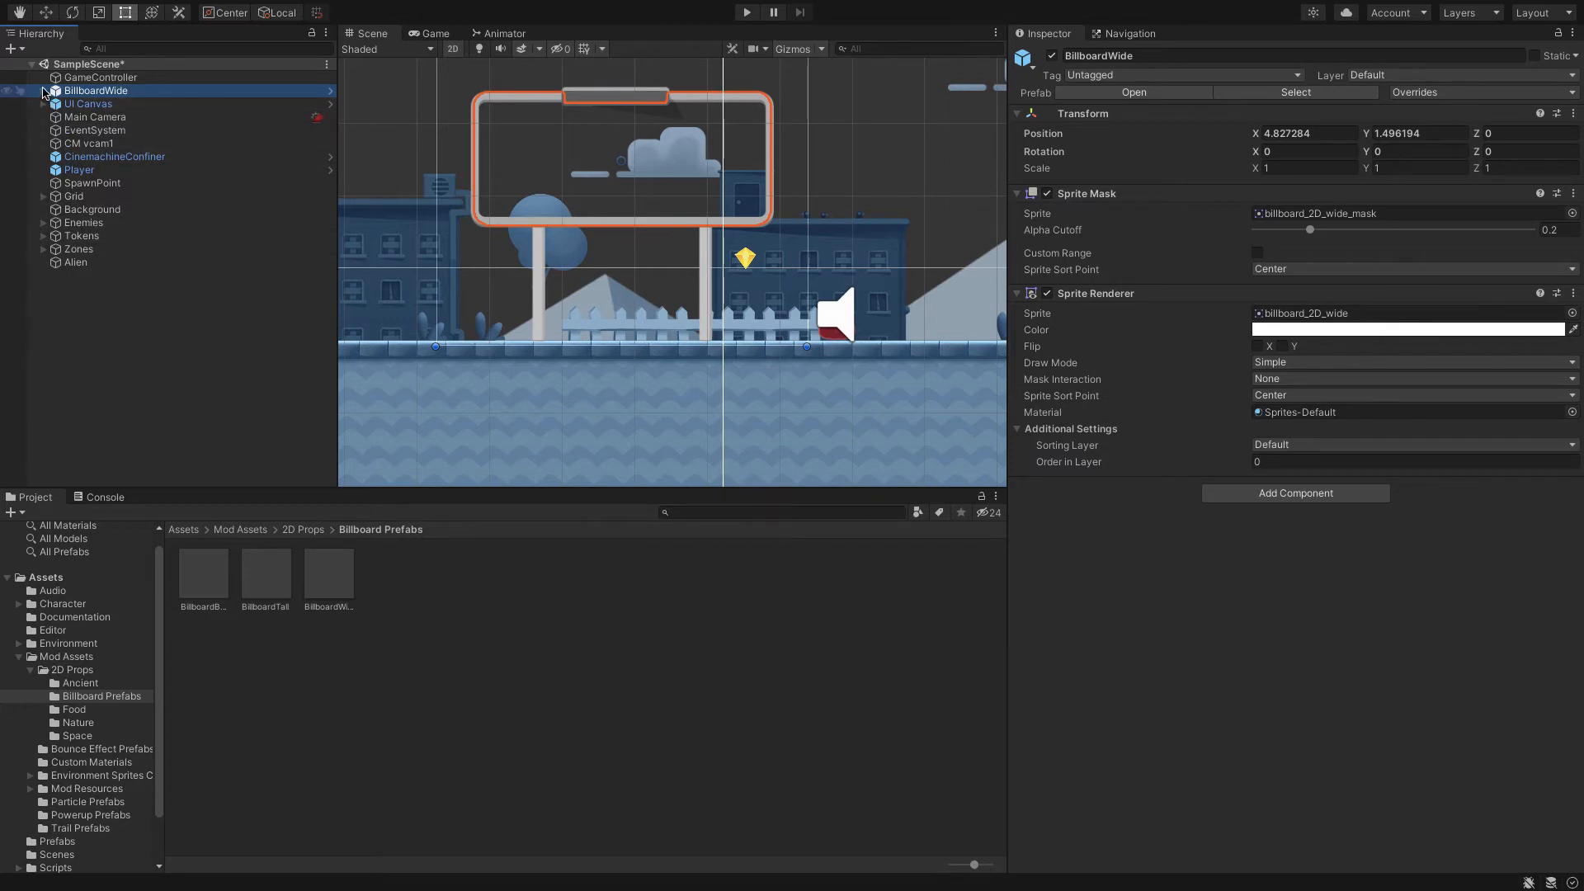
- Expand BillboardWide and select its Billboard Content child to check the Sprite Renderer
{"action": "left_click", "coordinate": [118, 103]}
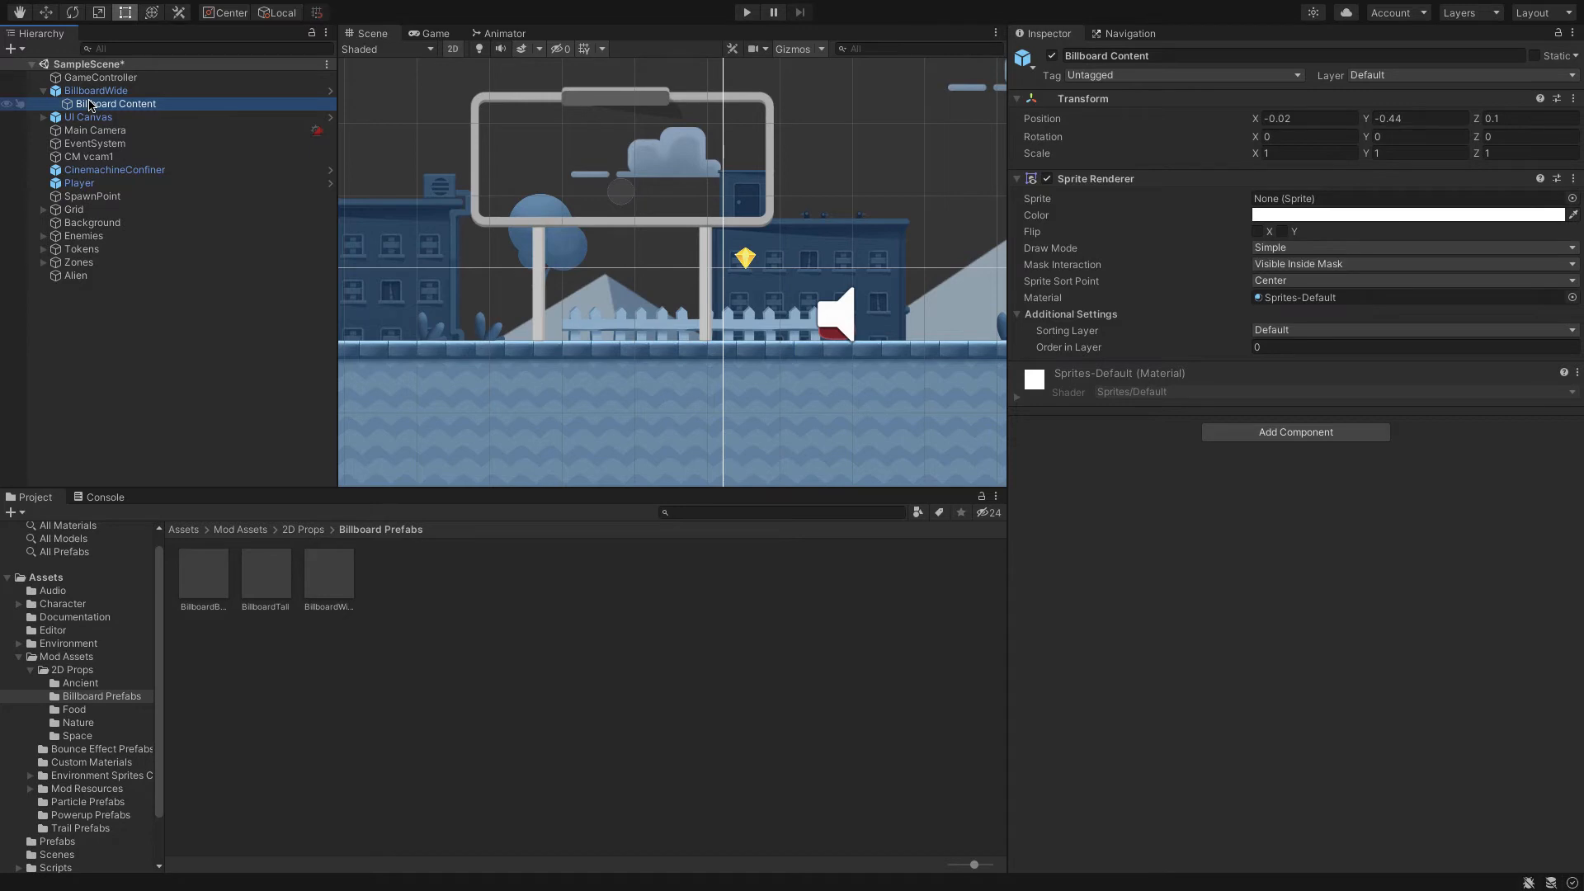
{"action": "left_click", "coordinate": [96, 90]}
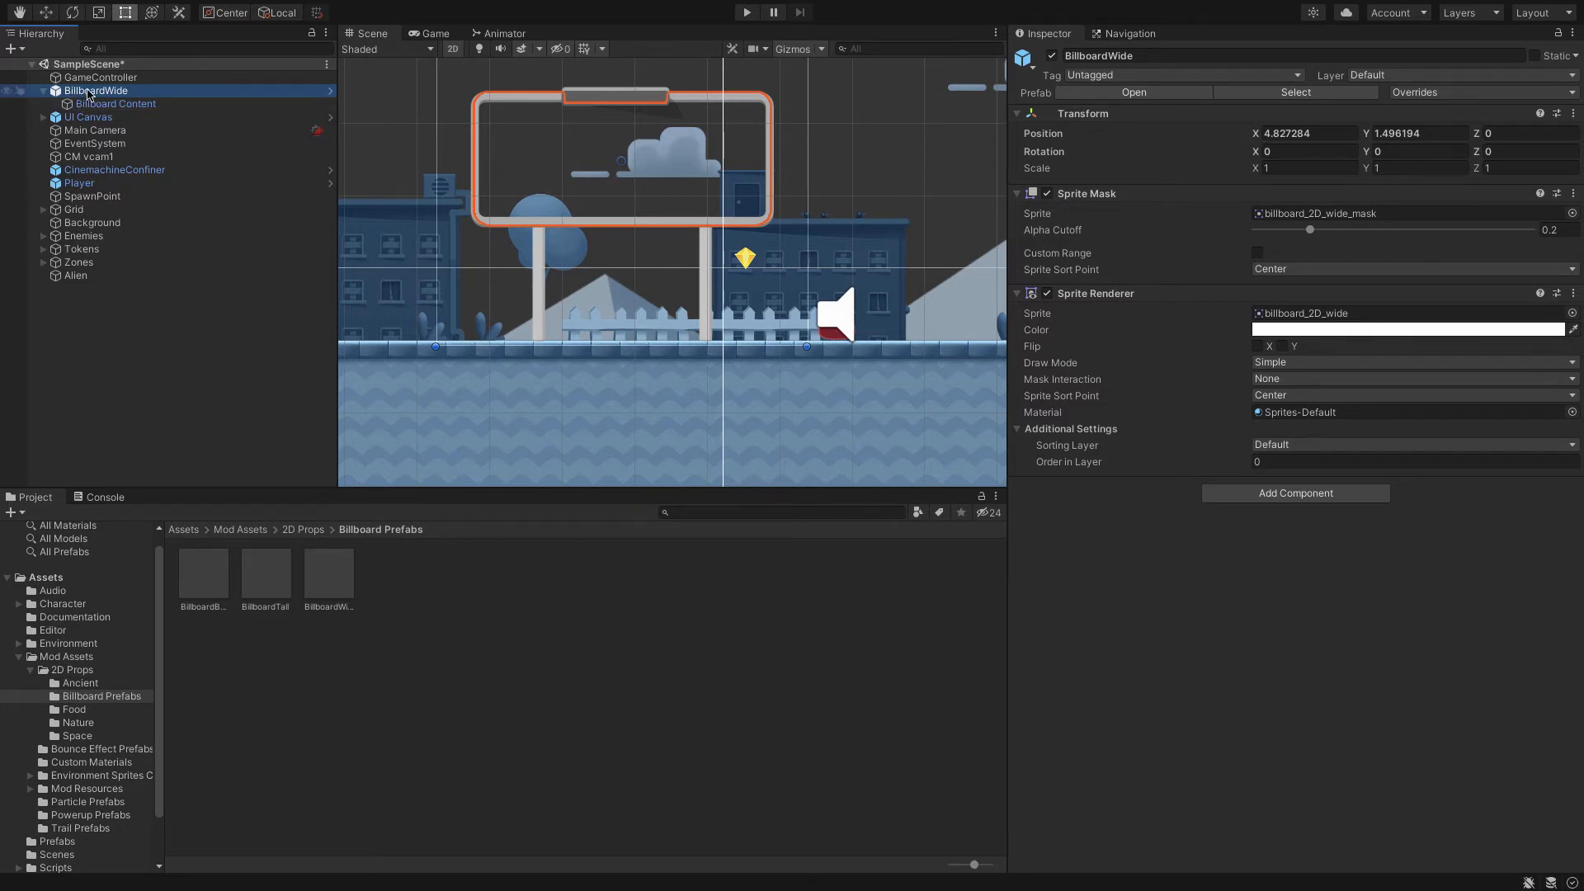
{"action": "left_click", "coordinate": [96, 90]}
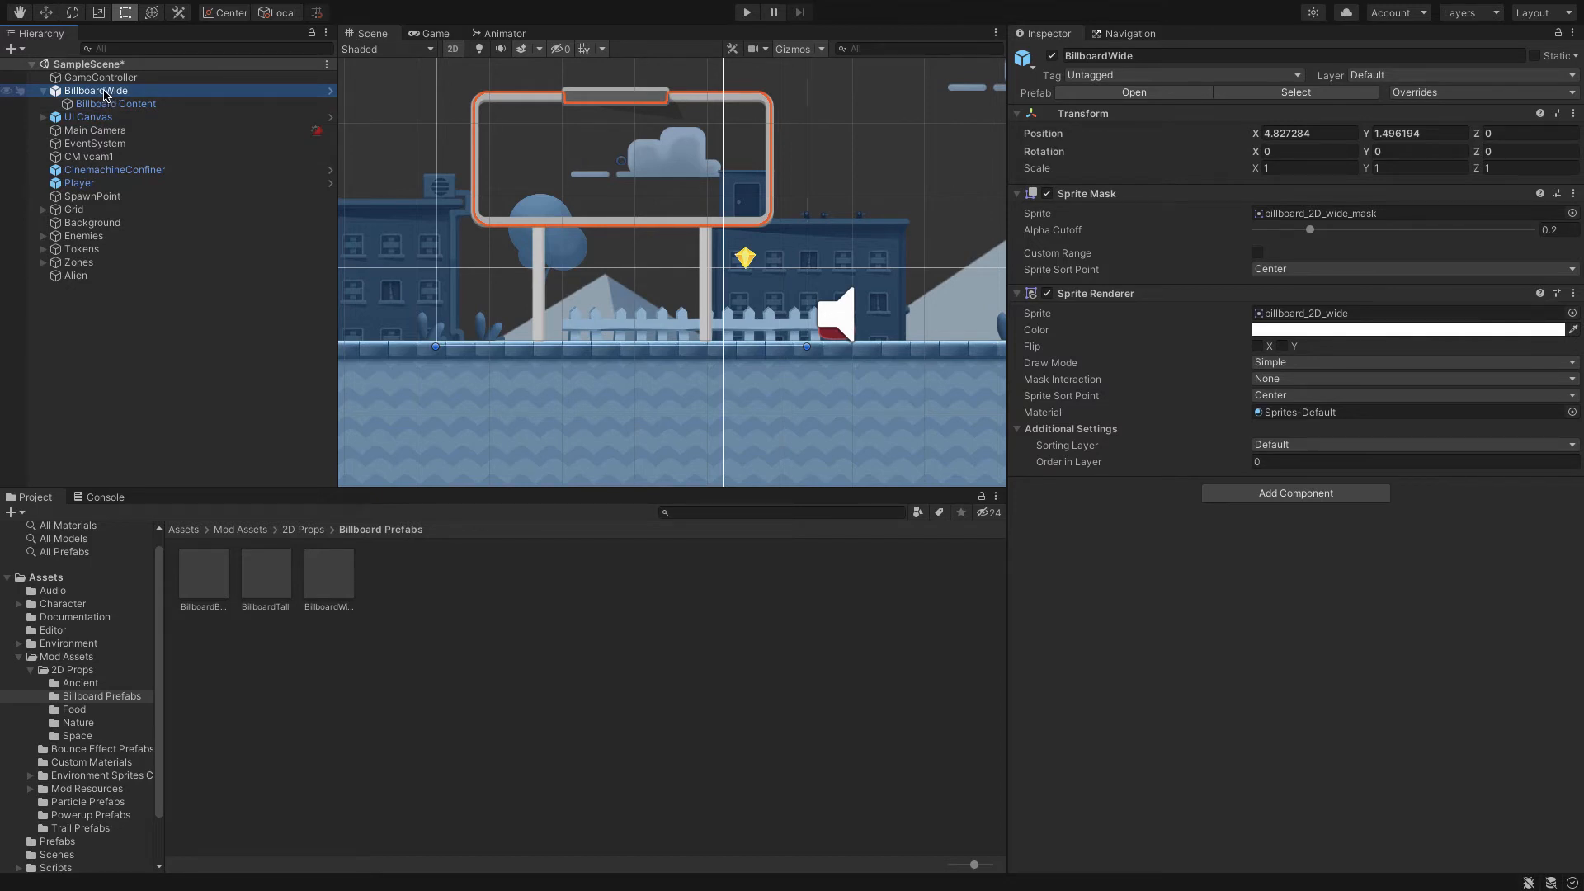
{"action": "left_click", "coordinate": [115, 104]}
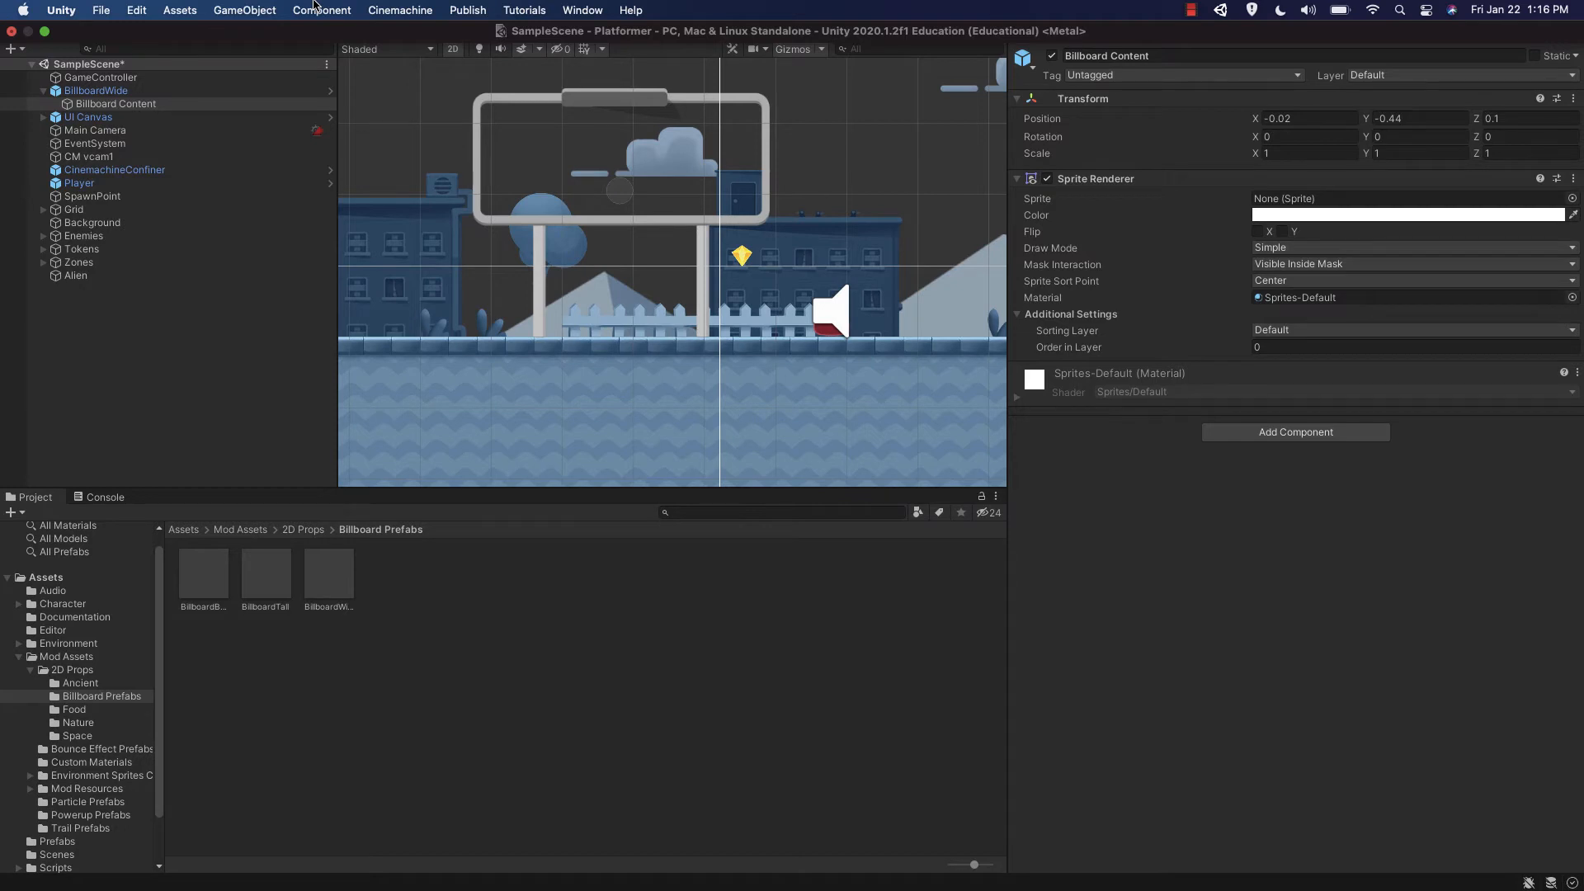
{"action": "mouse_move", "coordinate": [266, 9]}
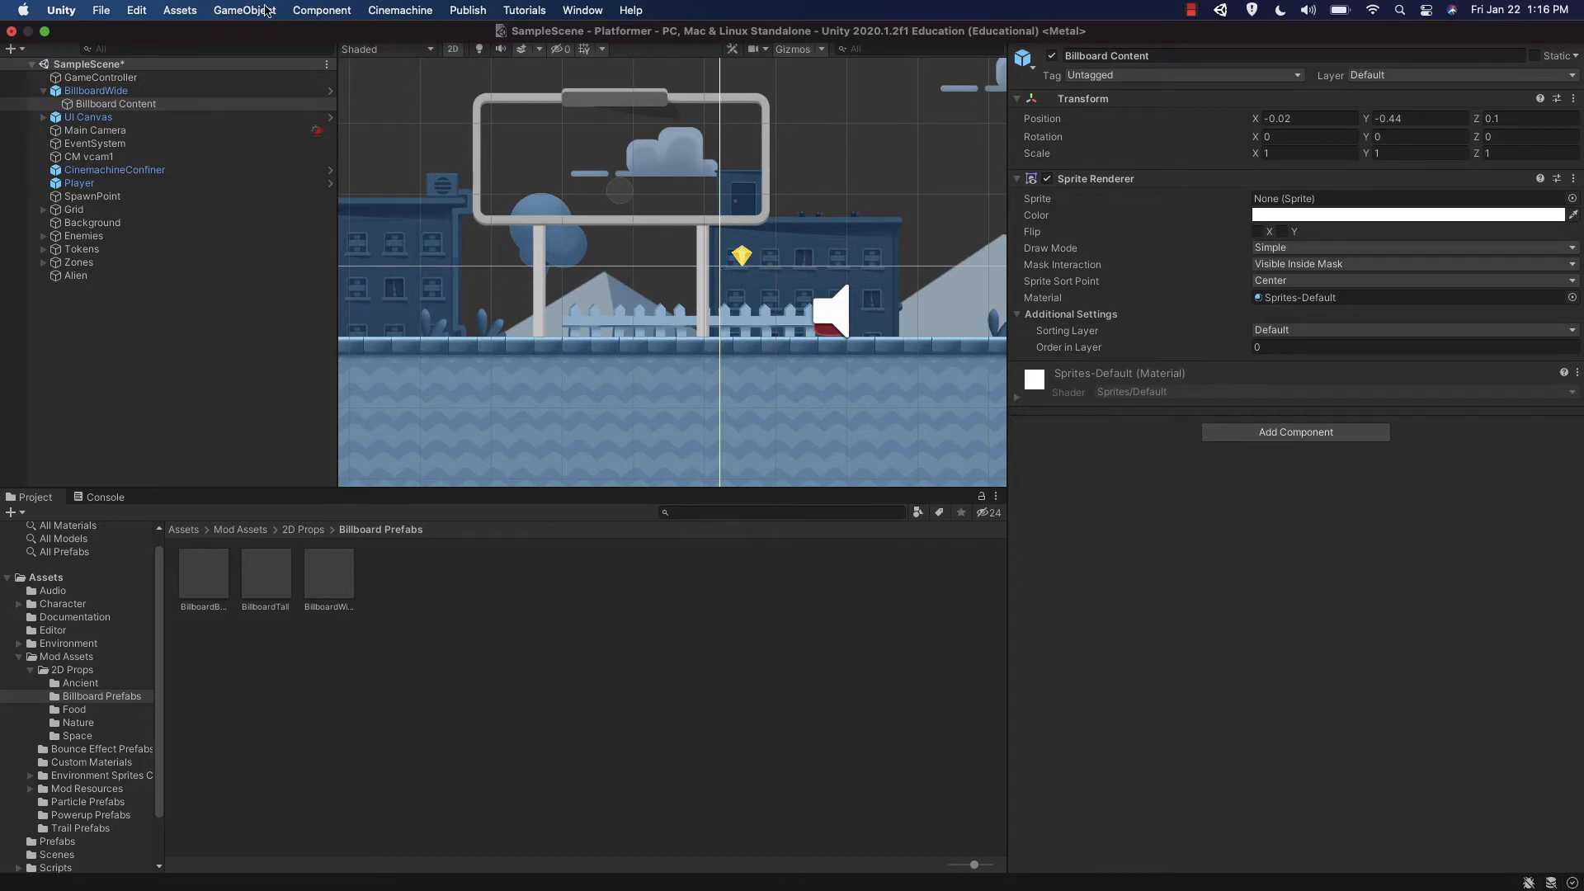
{"action": "mouse_move", "coordinate": [111, 26]}
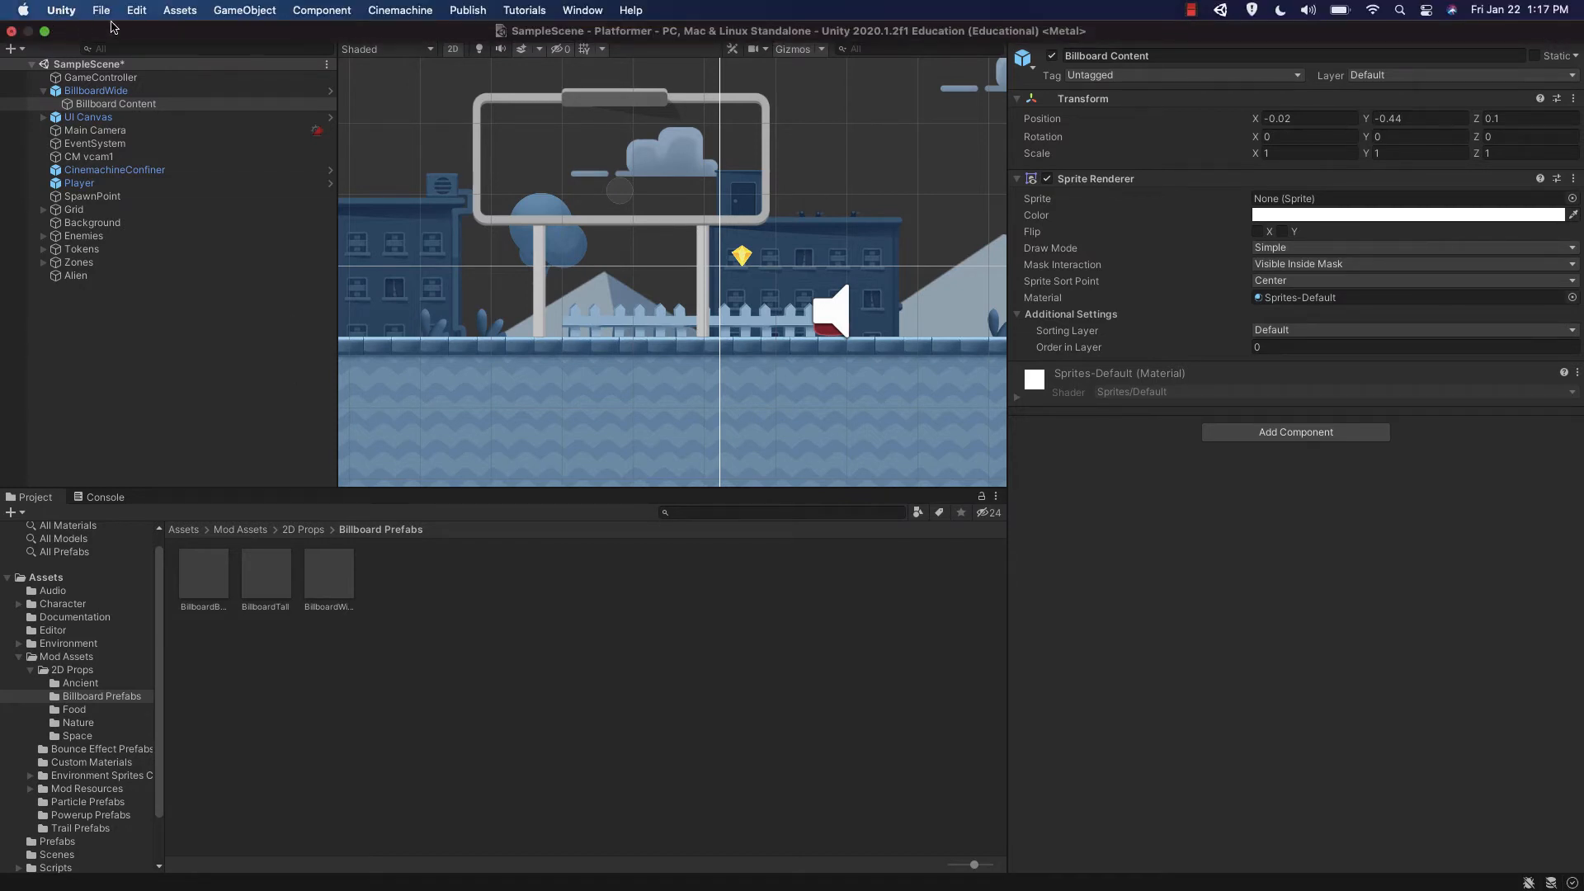
{"action": "mouse_move", "coordinate": [242, 9]}
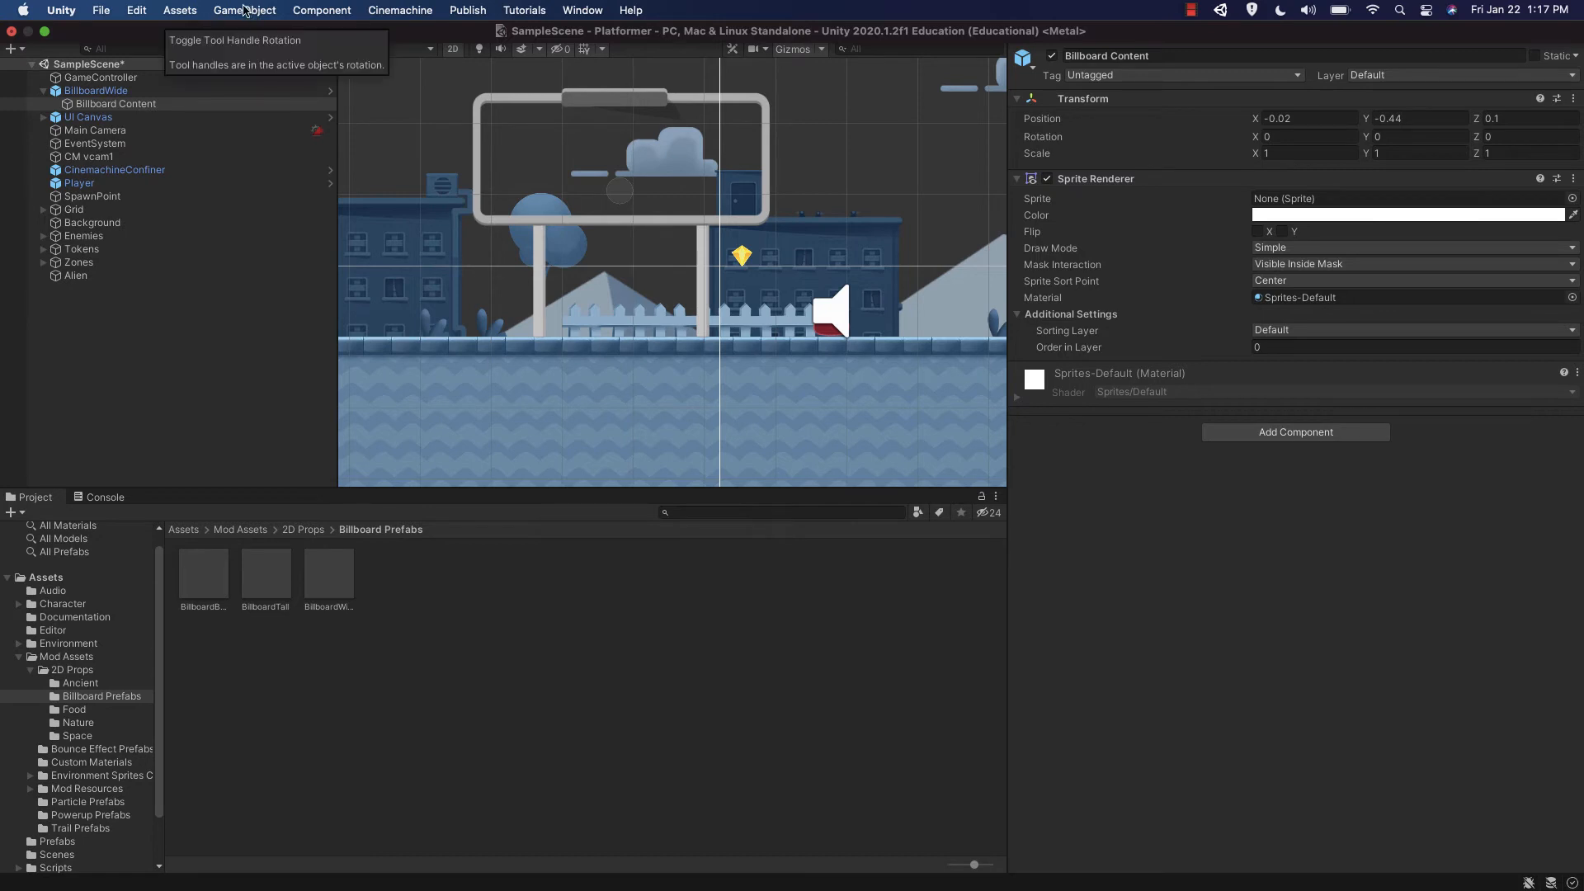
- Import the prom image Mask.png from the Desktop through Import New Asset
{"action": "left_click", "coordinate": [179, 10]}
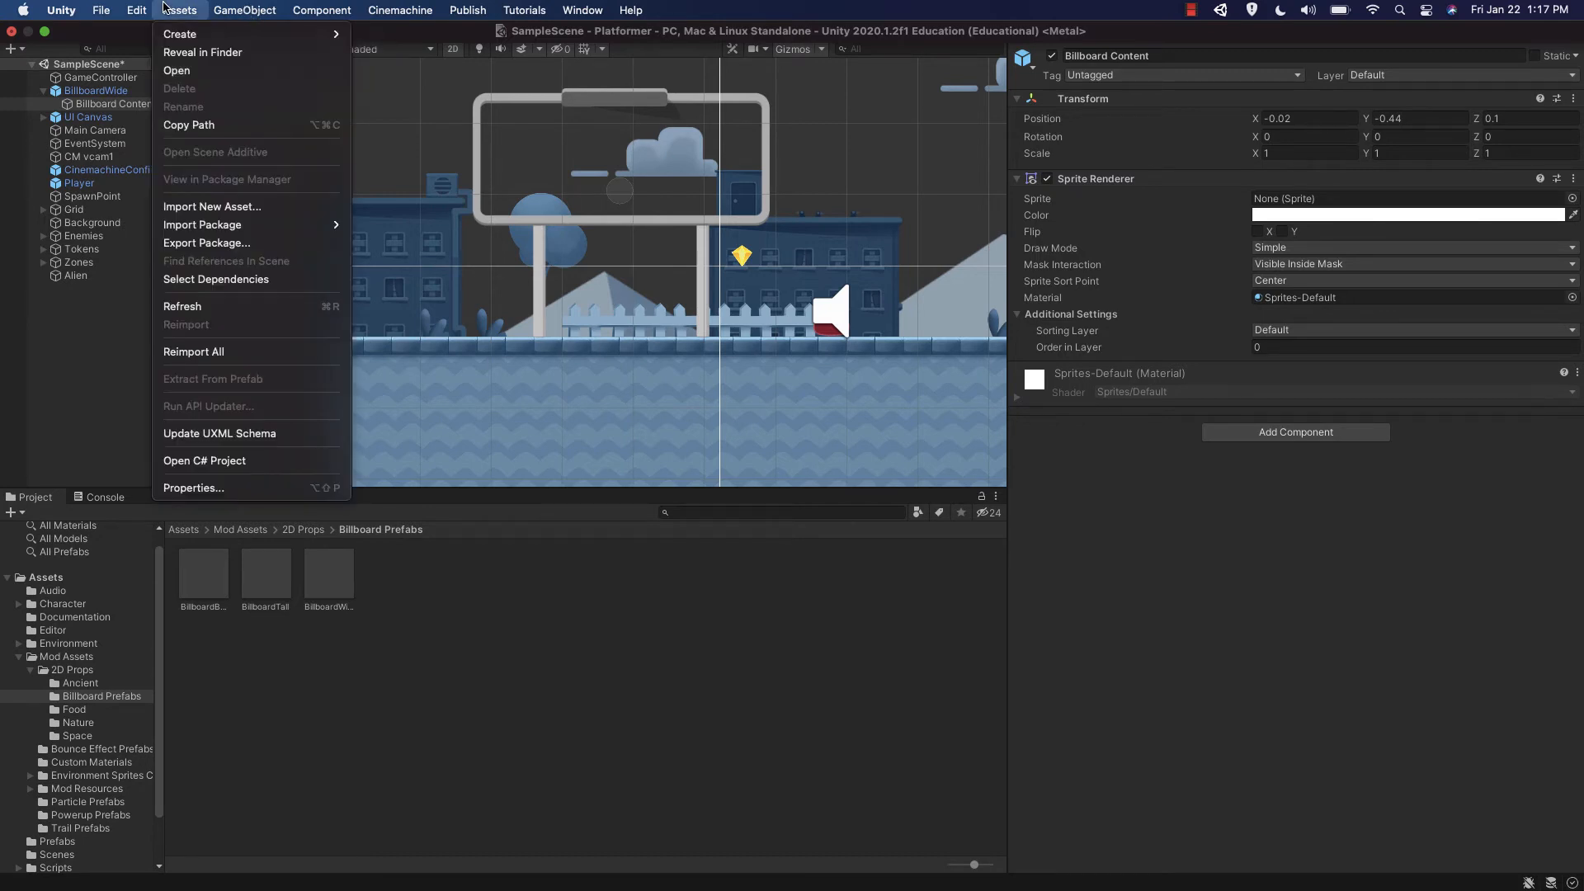
{"action": "left_click", "coordinate": [225, 215]}
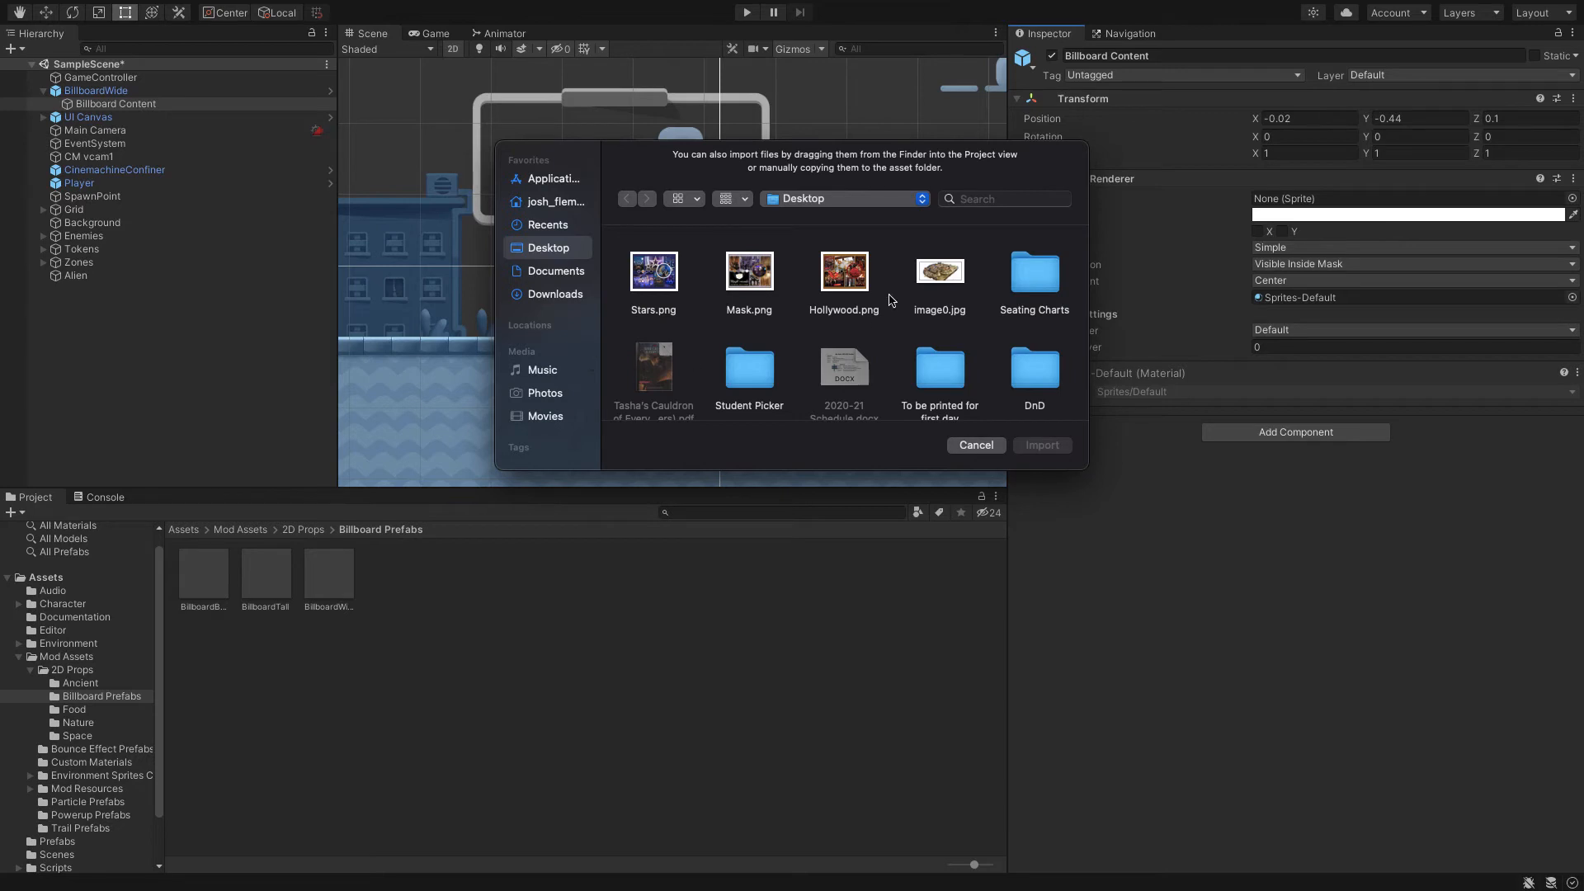
{"action": "mouse_move", "coordinate": [752, 258]}
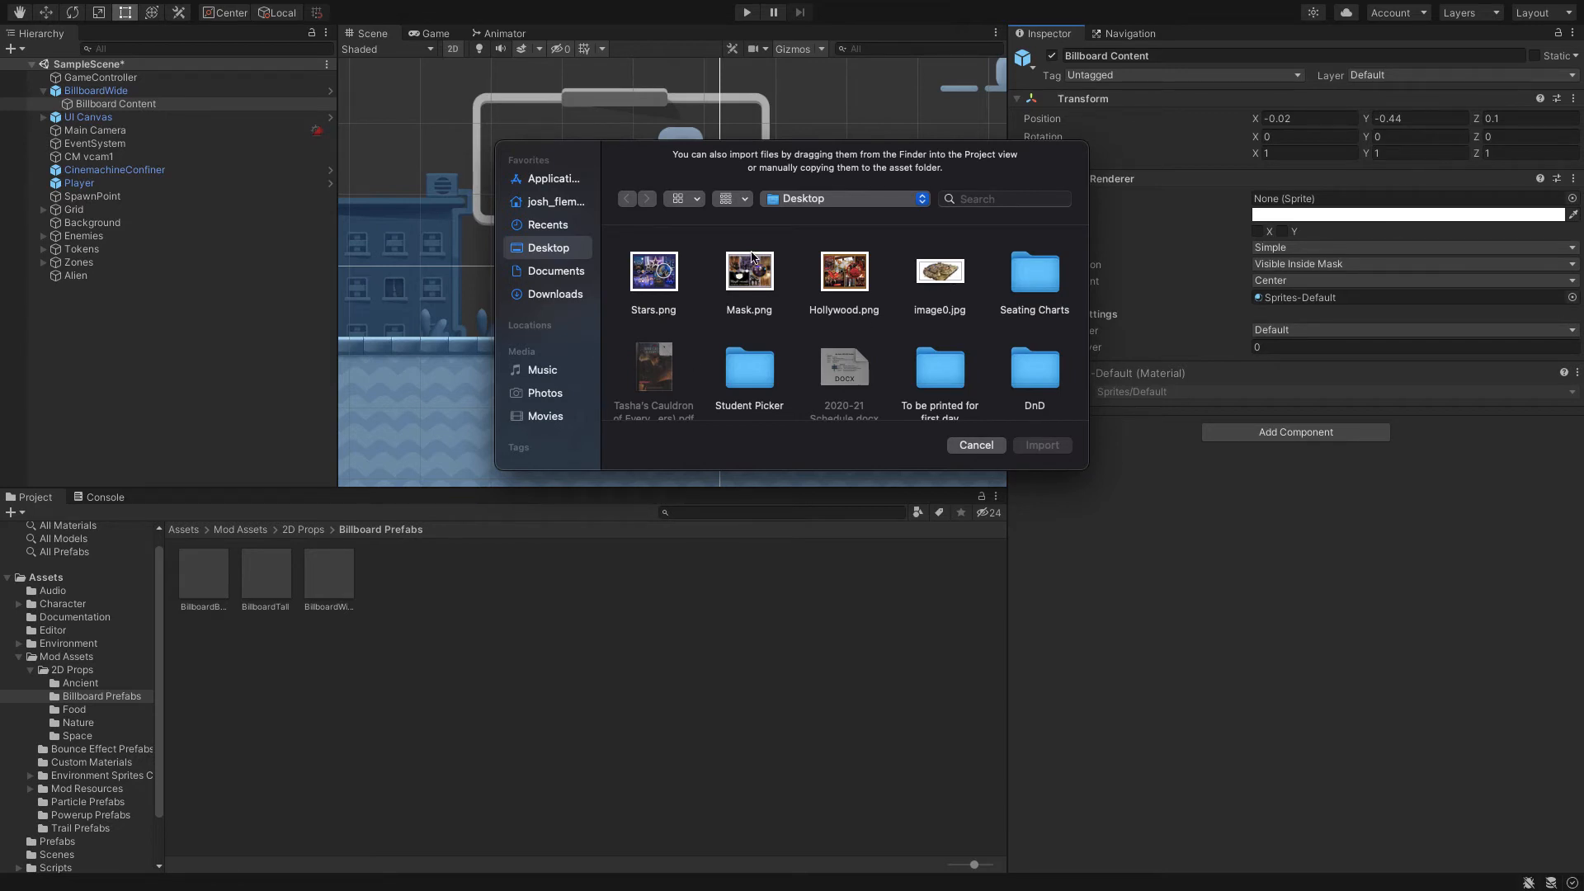
{"action": "left_click", "coordinate": [747, 271]}
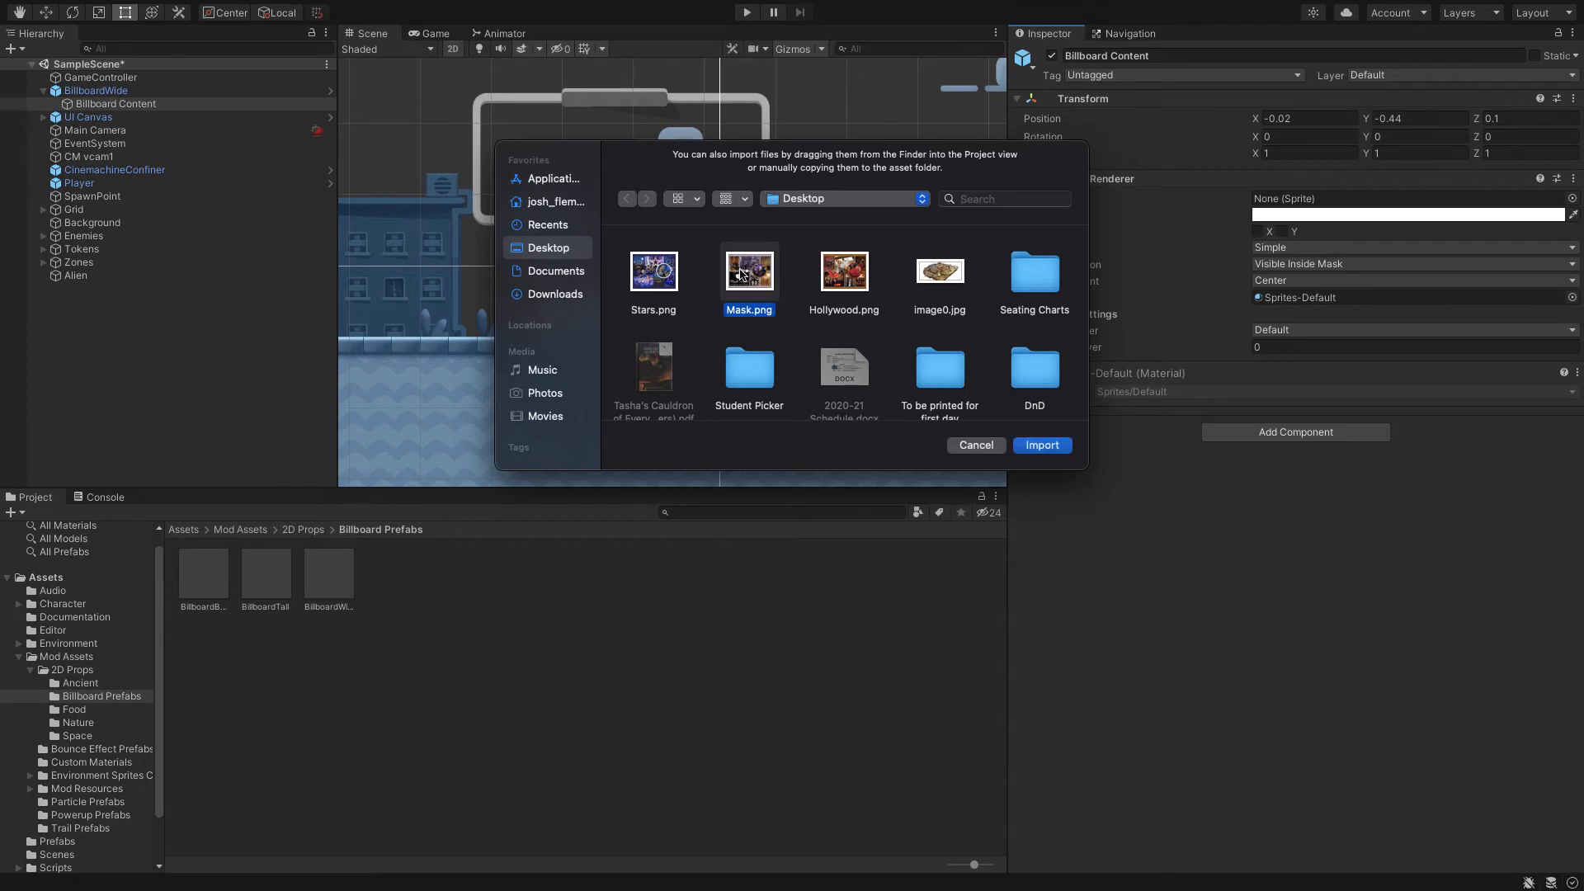
{"action": "left_click", "coordinate": [652, 271]}
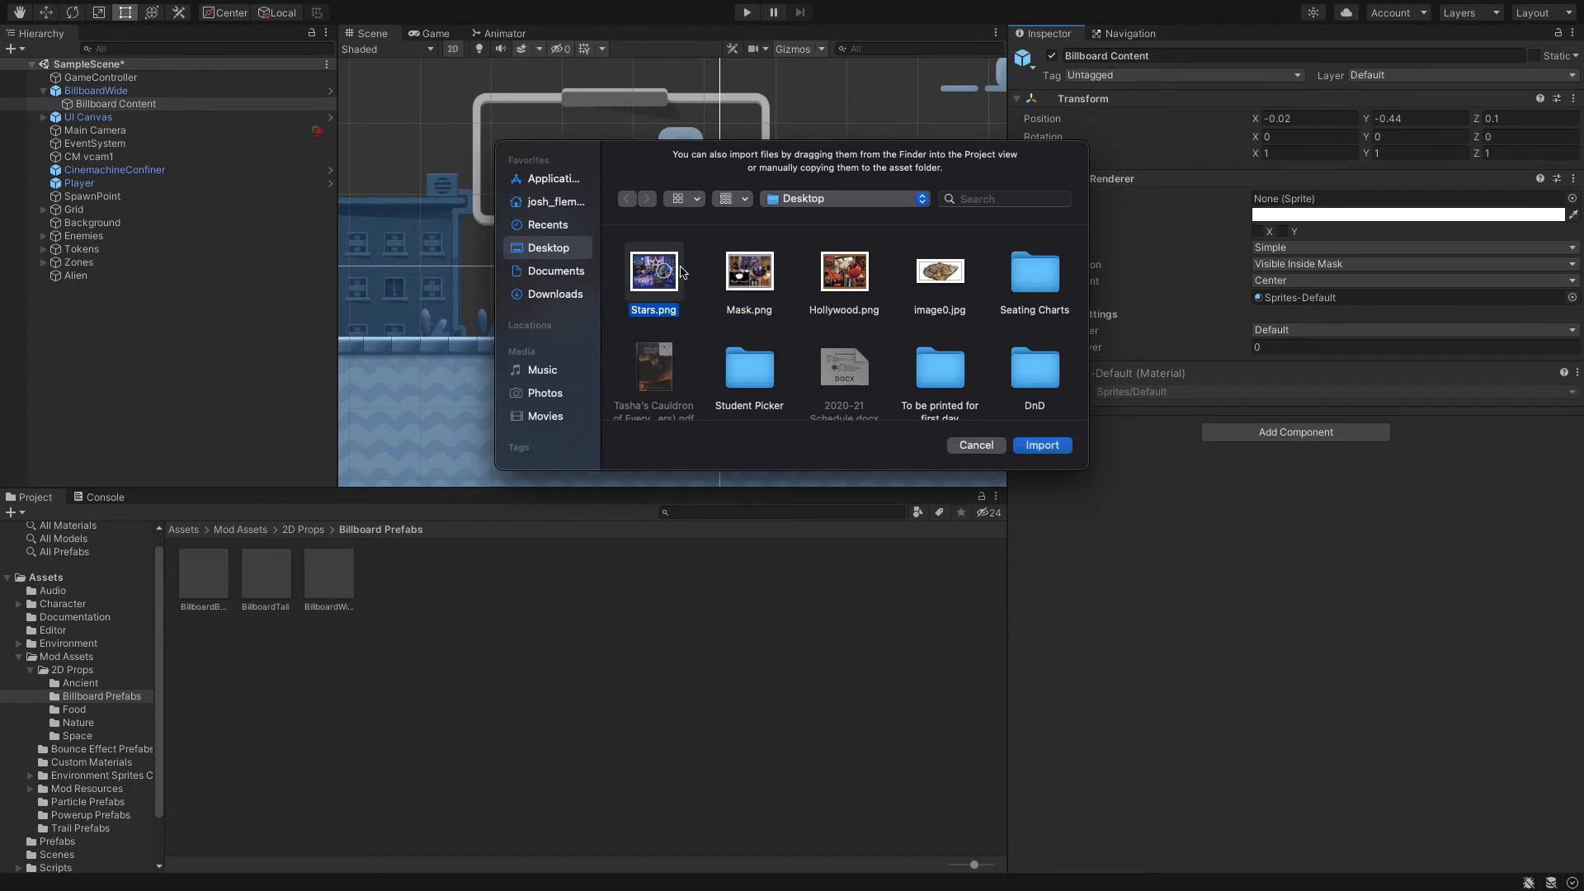
{"action": "mouse_move", "coordinate": [669, 275]}
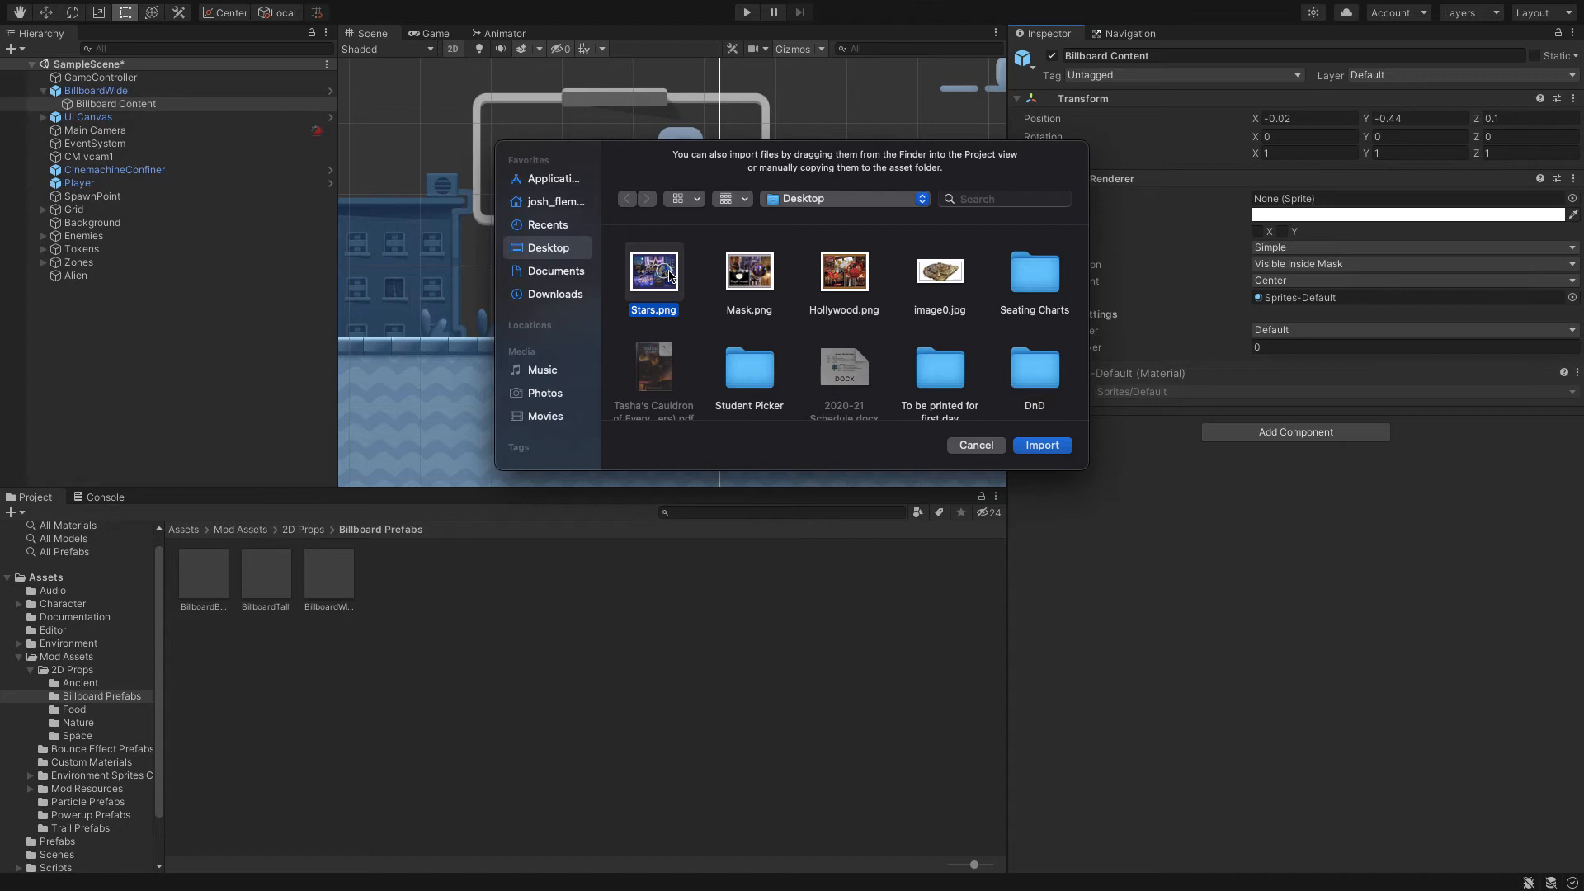
{"action": "mouse_move", "coordinate": [742, 273]}
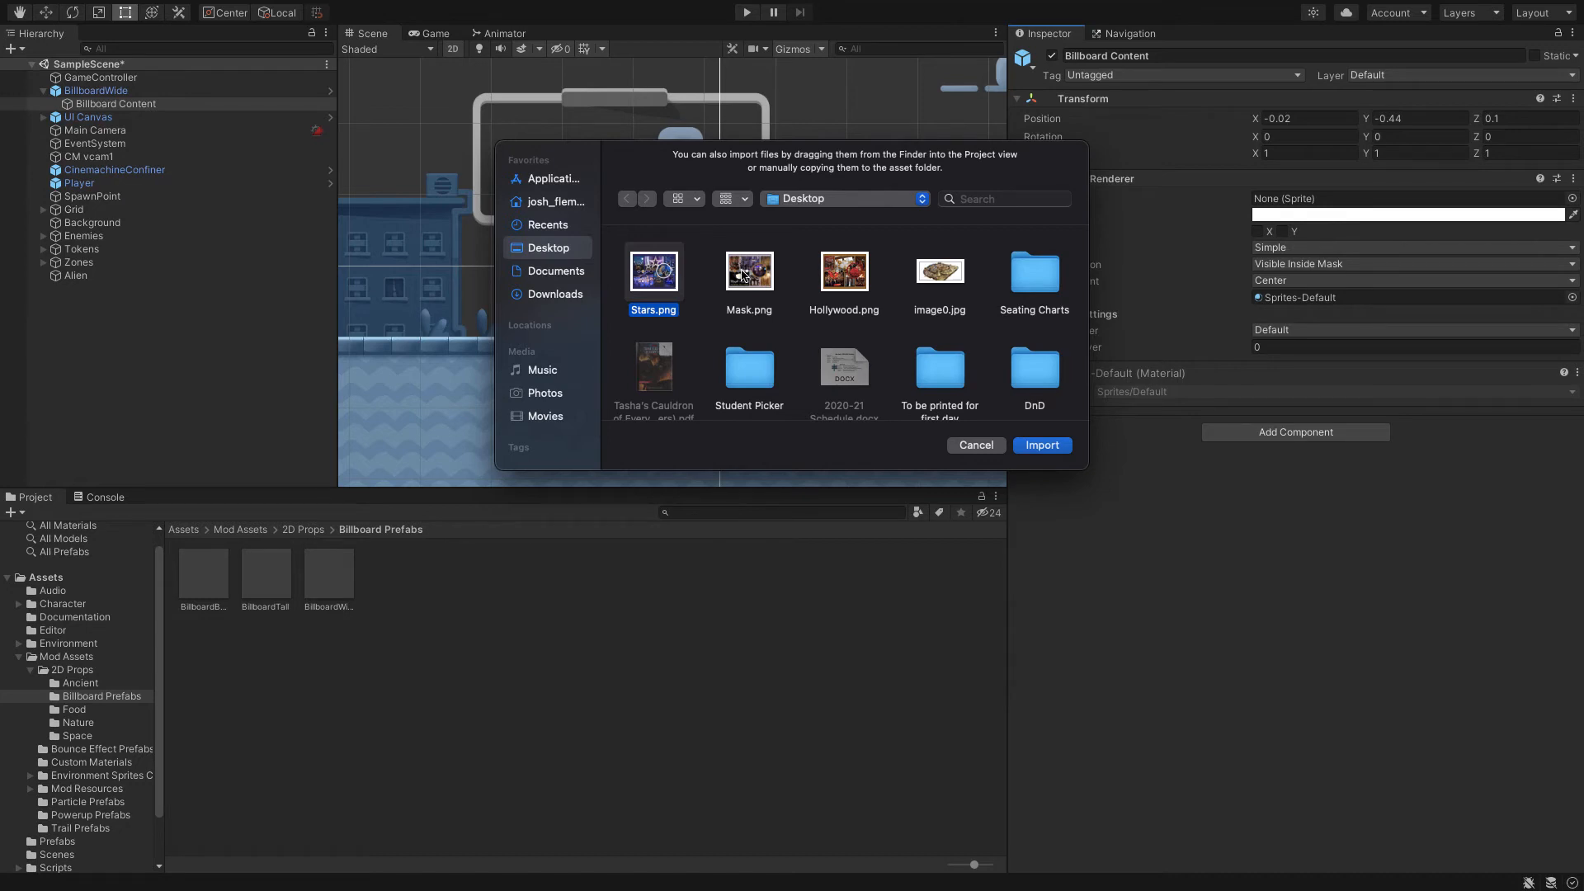
{"action": "left_click", "coordinate": [974, 445]}
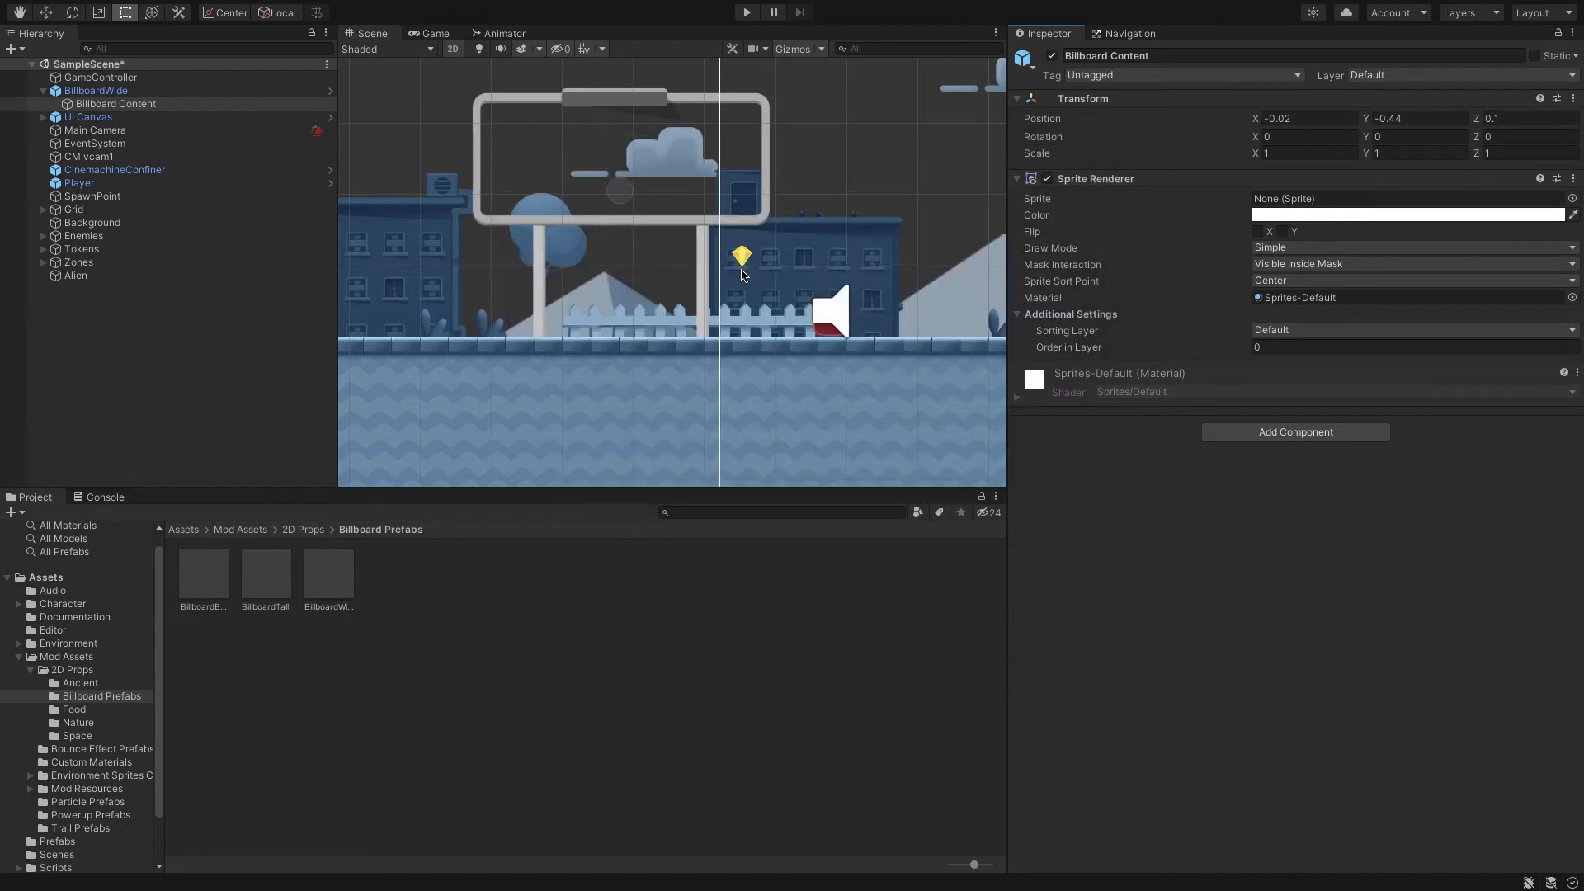
- Check Mask's Sprite (2D and UI) import settings, then select Billboard Content
{"action": "left_click", "coordinate": [520, 574]}
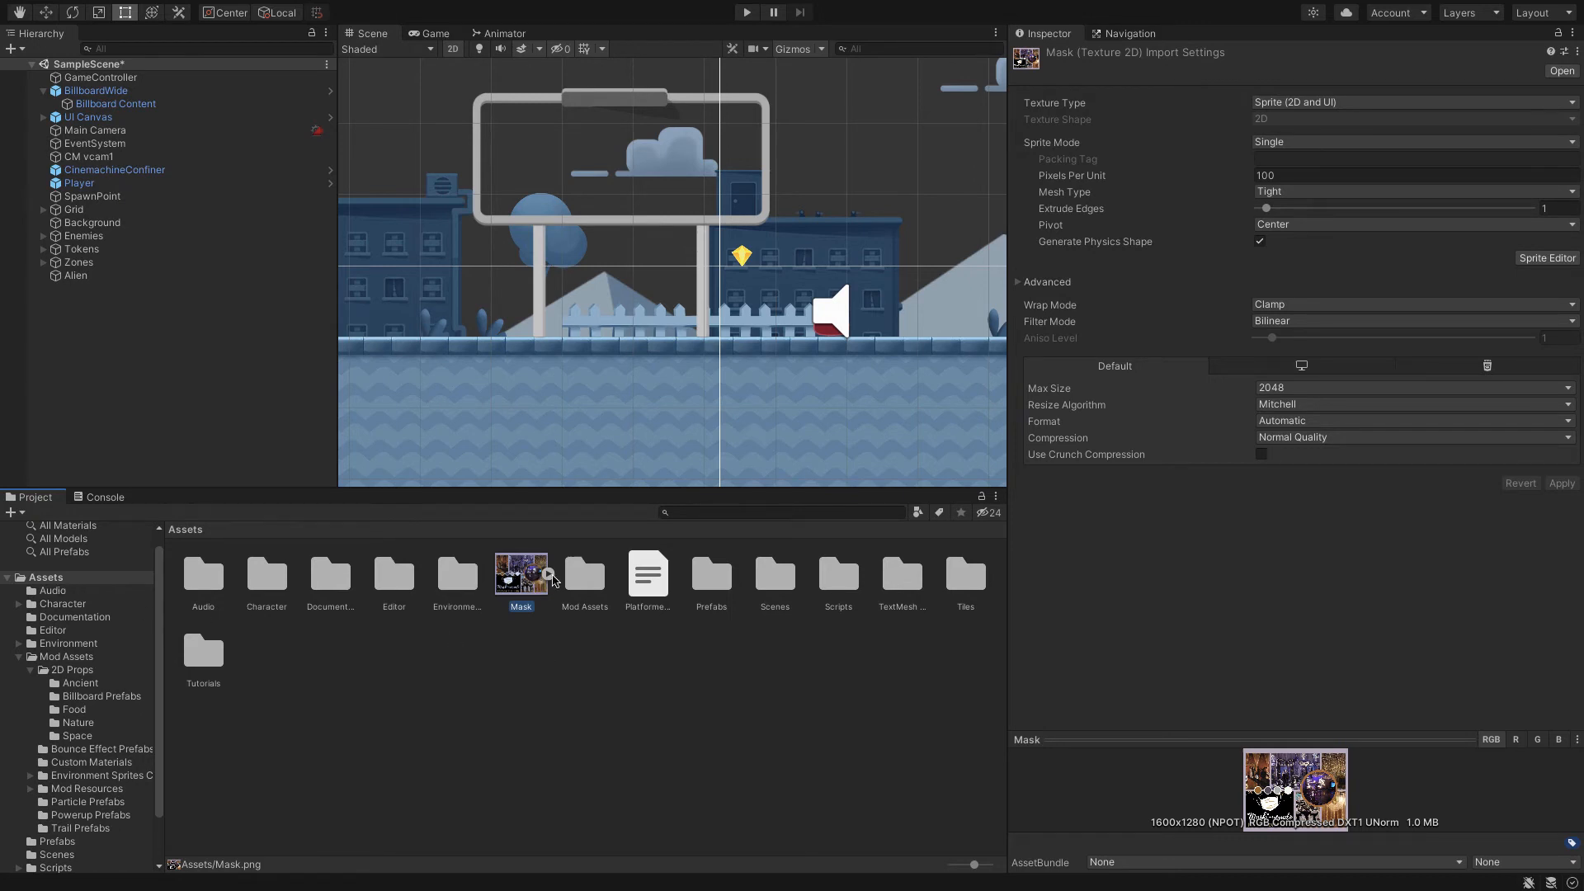
{"action": "mouse_move", "coordinate": [492, 761]}
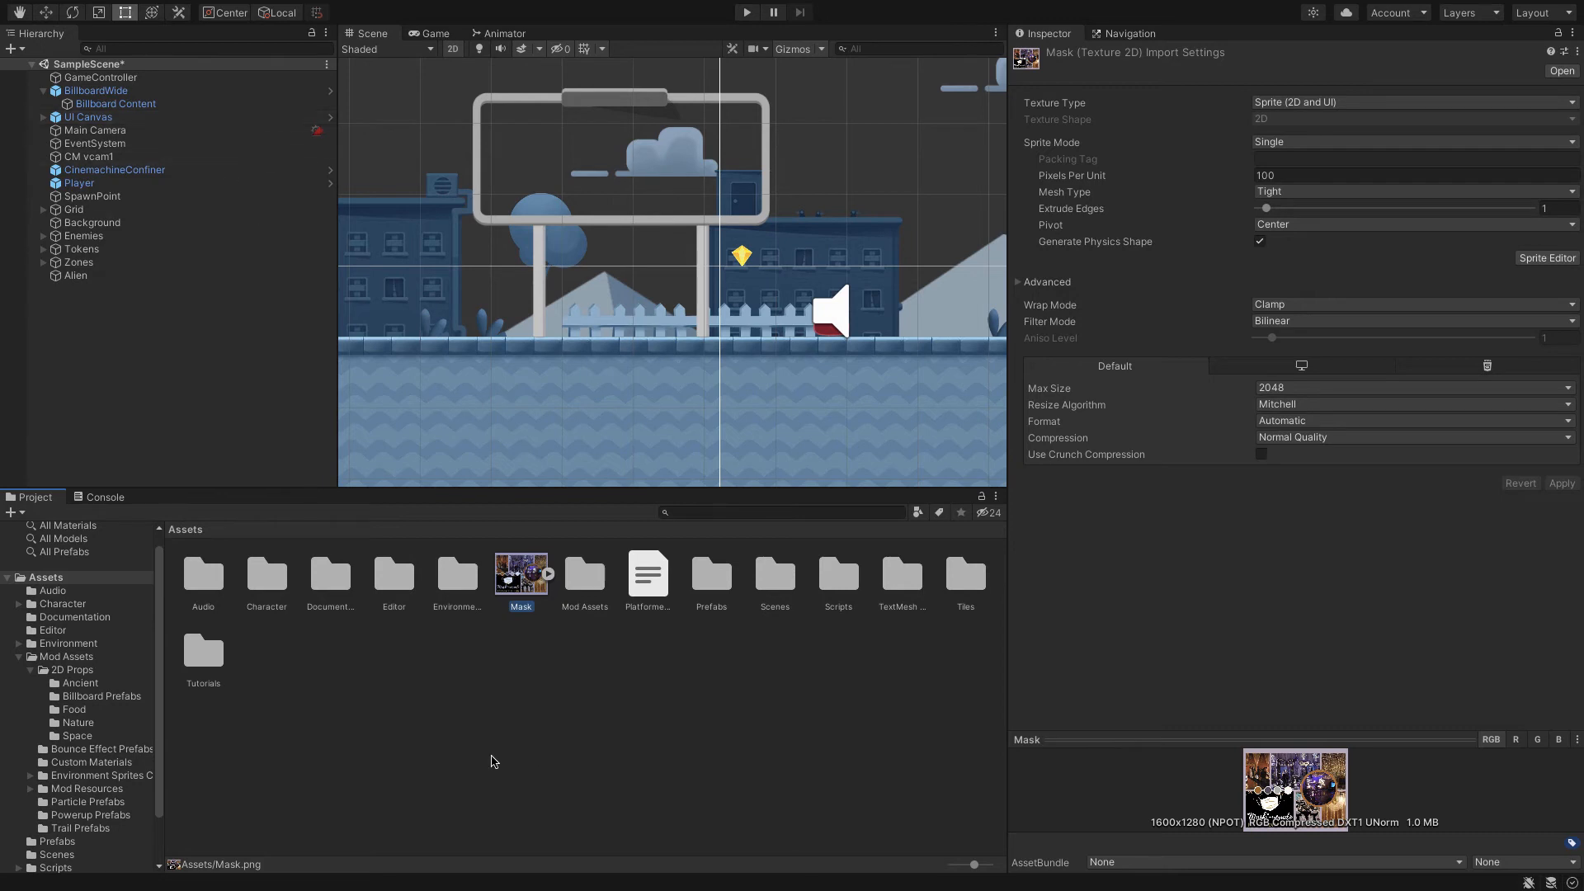
{"action": "mouse_move", "coordinate": [555, 665]}
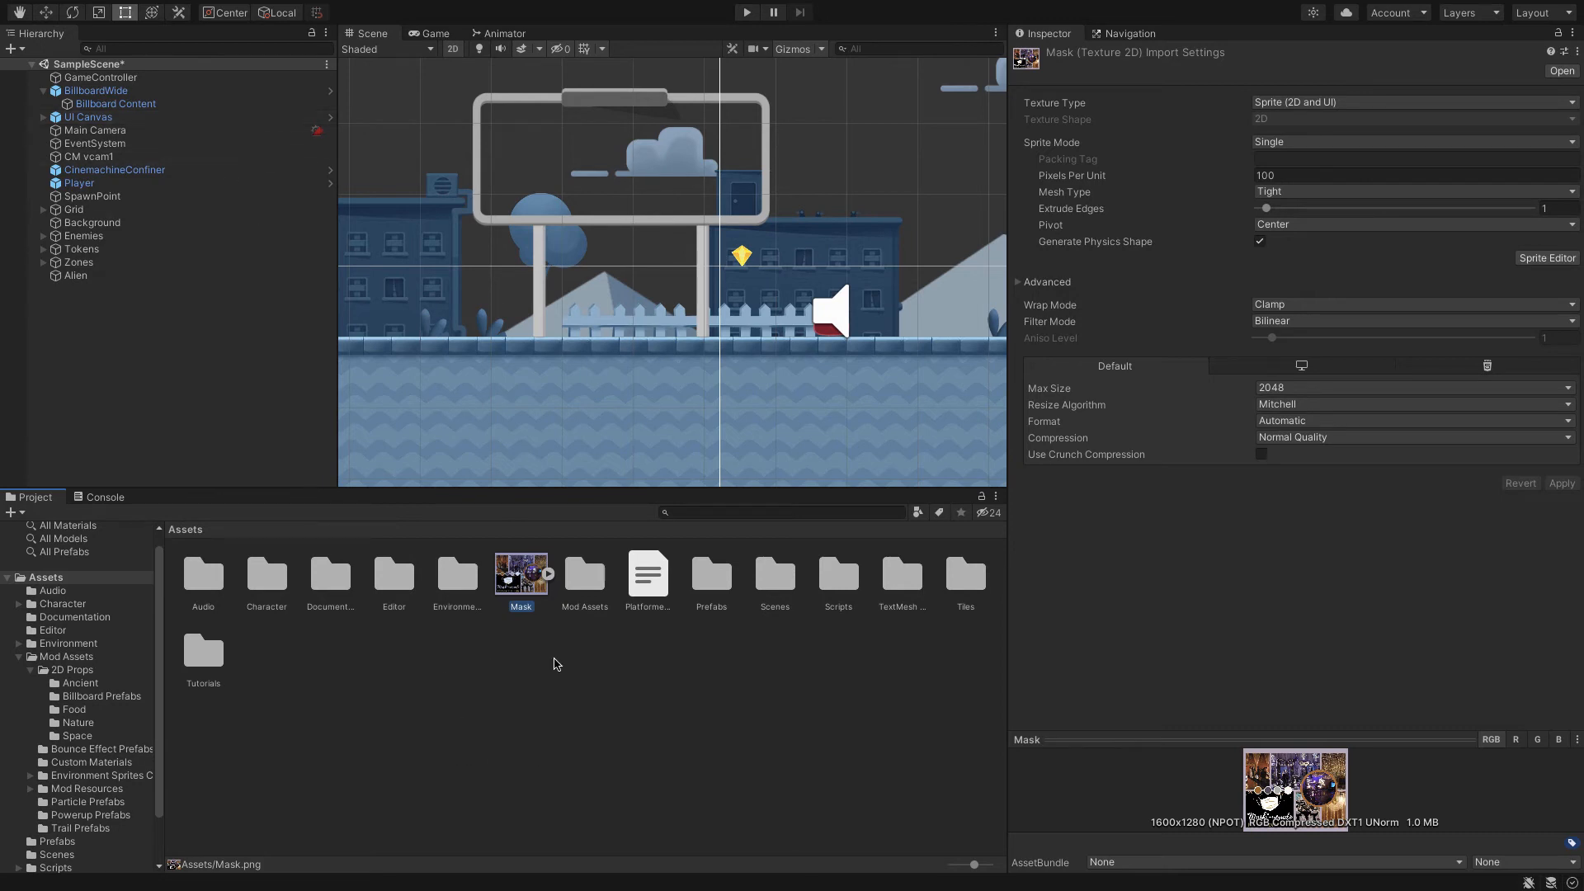
{"action": "mouse_move", "coordinate": [132, 129]}
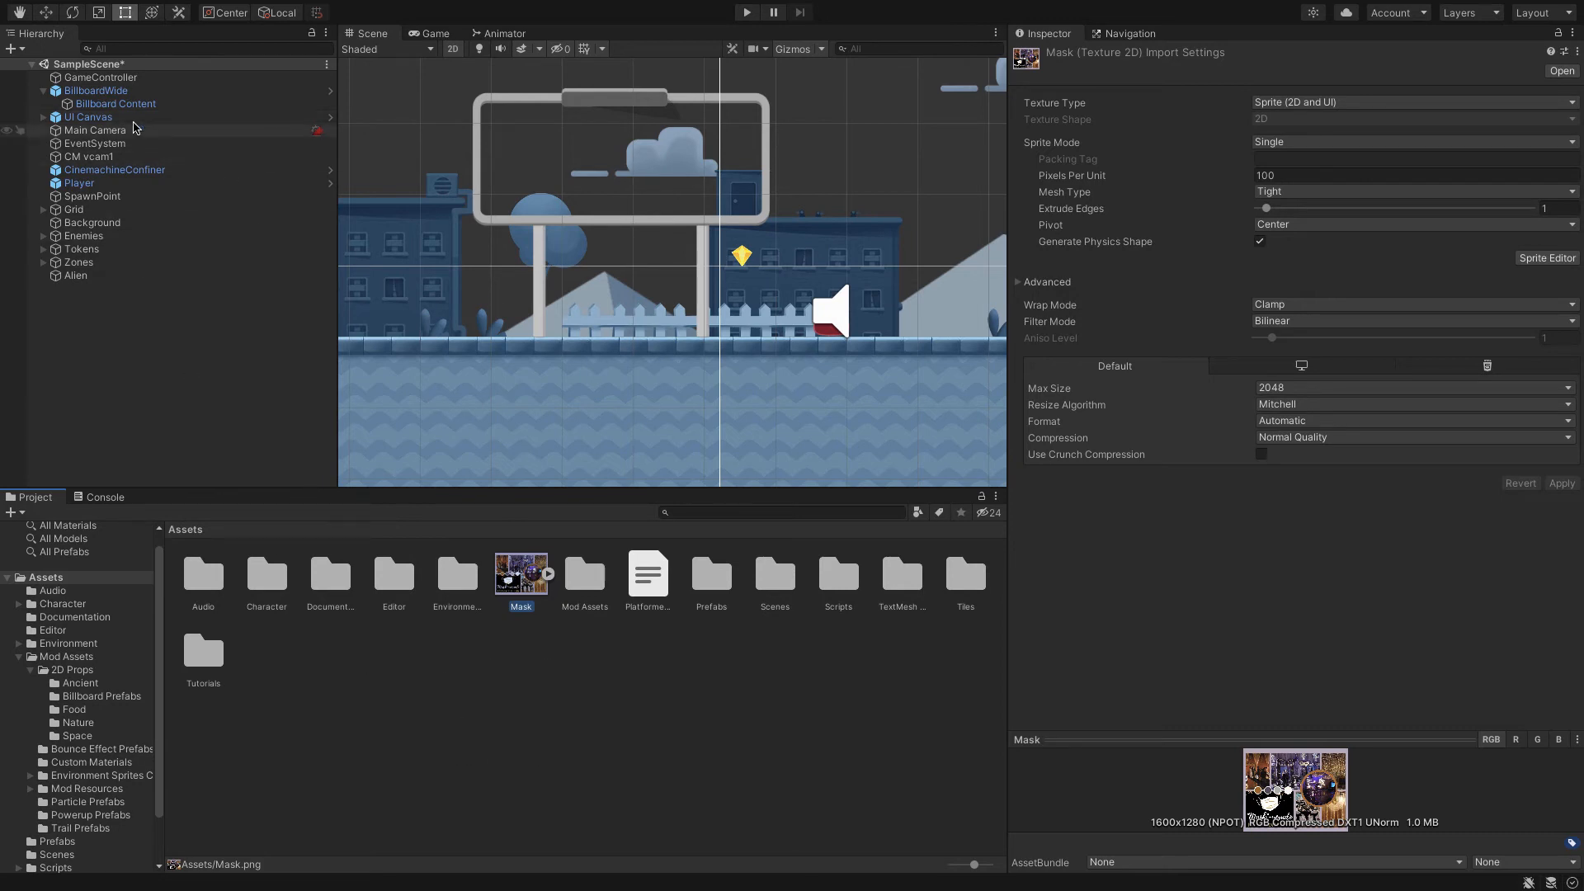
{"action": "left_click", "coordinate": [114, 103]}
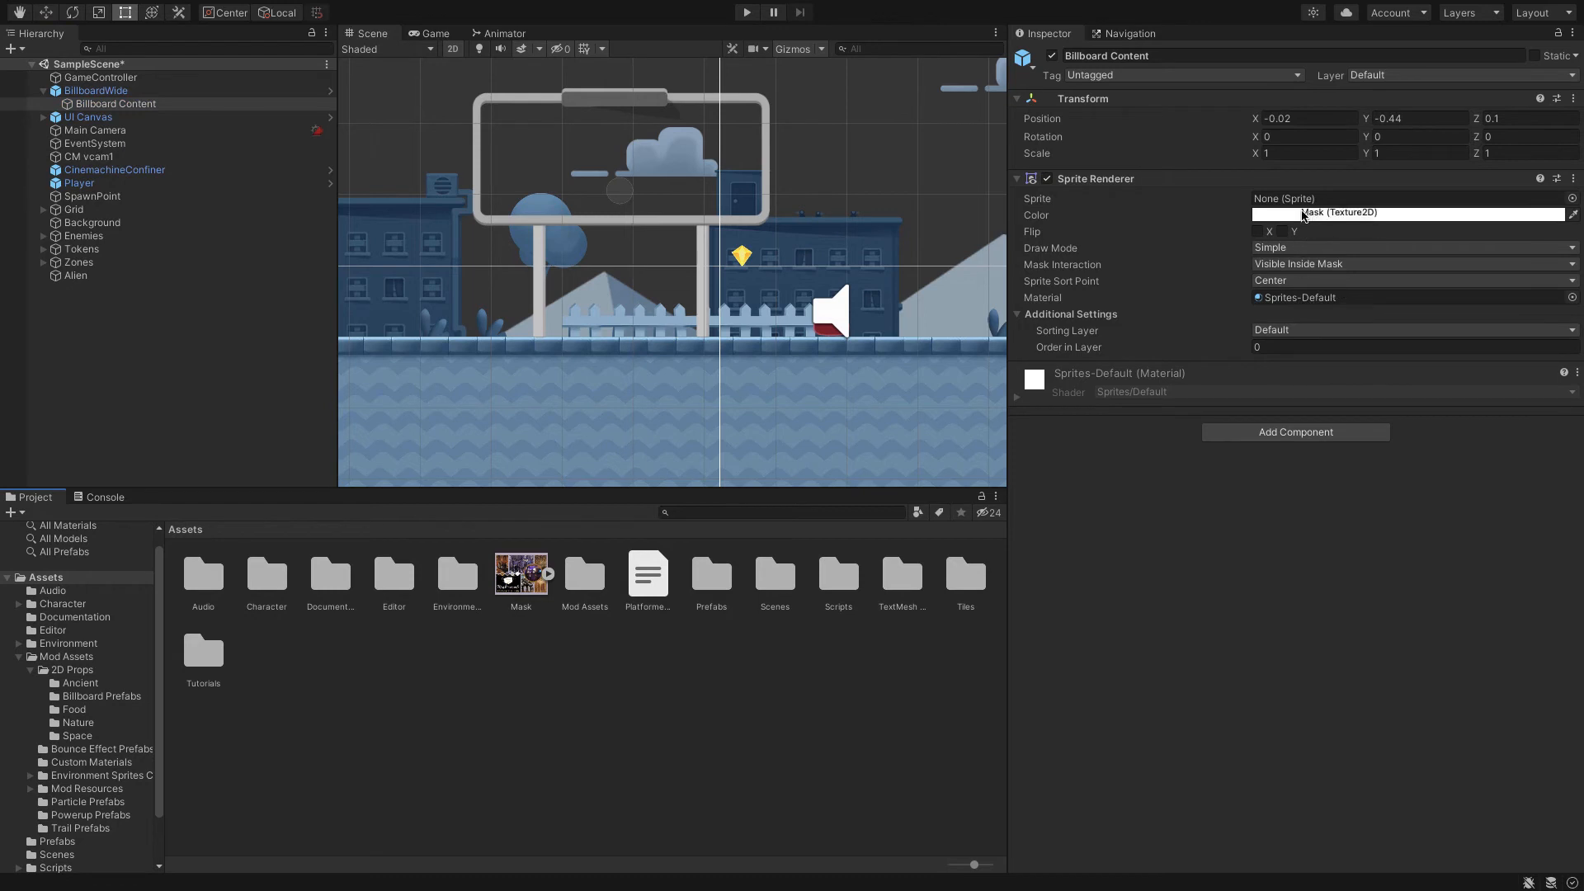
- Assign Mask as Billboard Content's sprite and zoom the Scene view onto the billboard
{"action": "left_click", "coordinate": [1404, 198]}
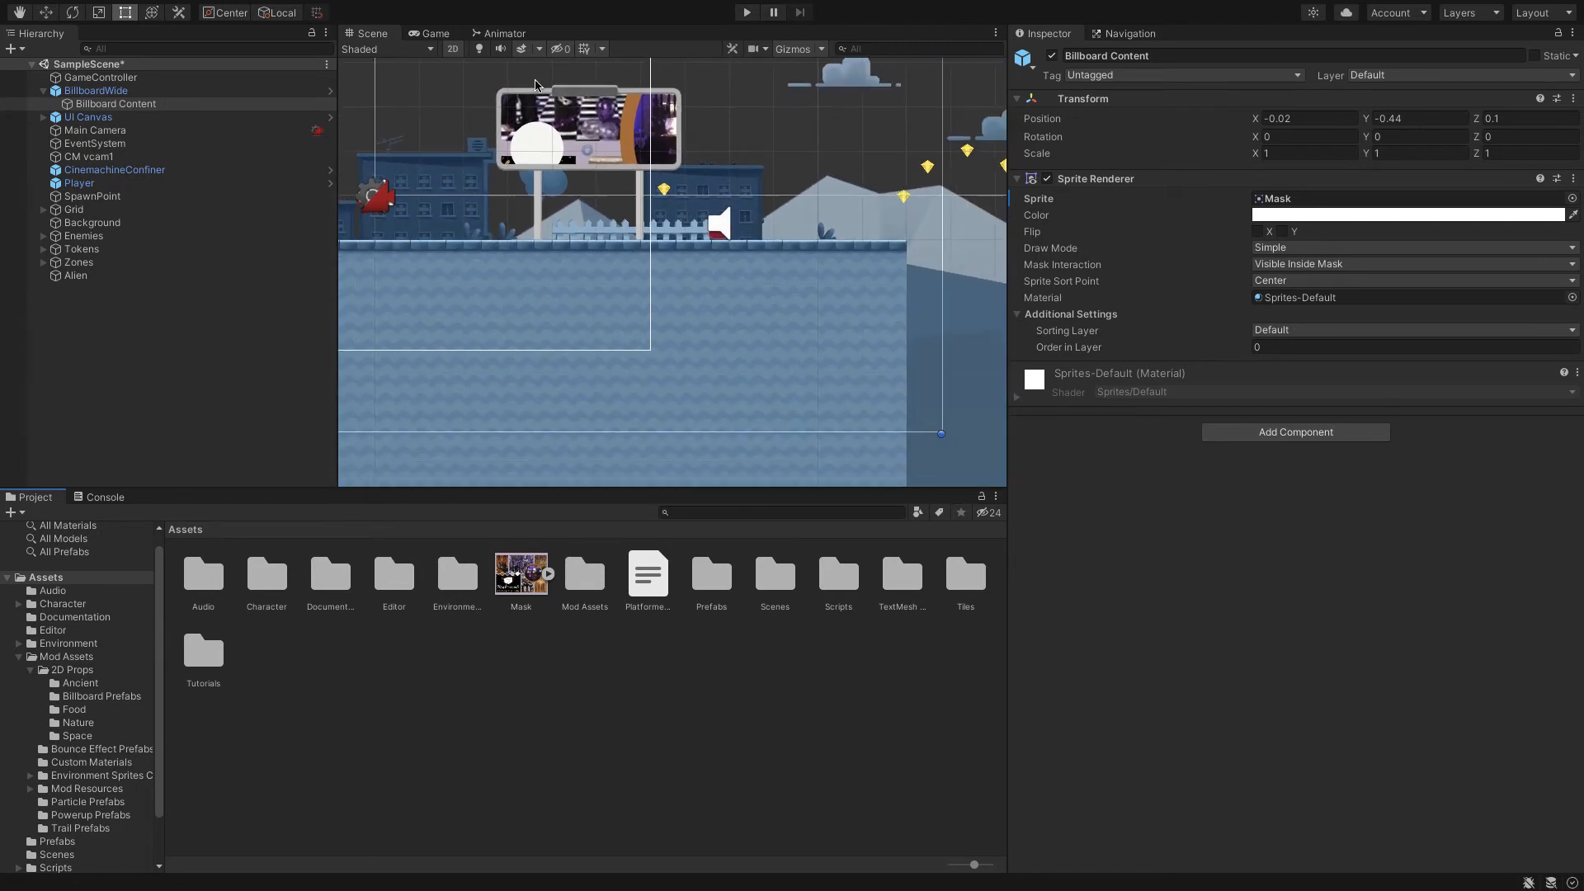
{"action": "left_click", "coordinate": [202, 573]}
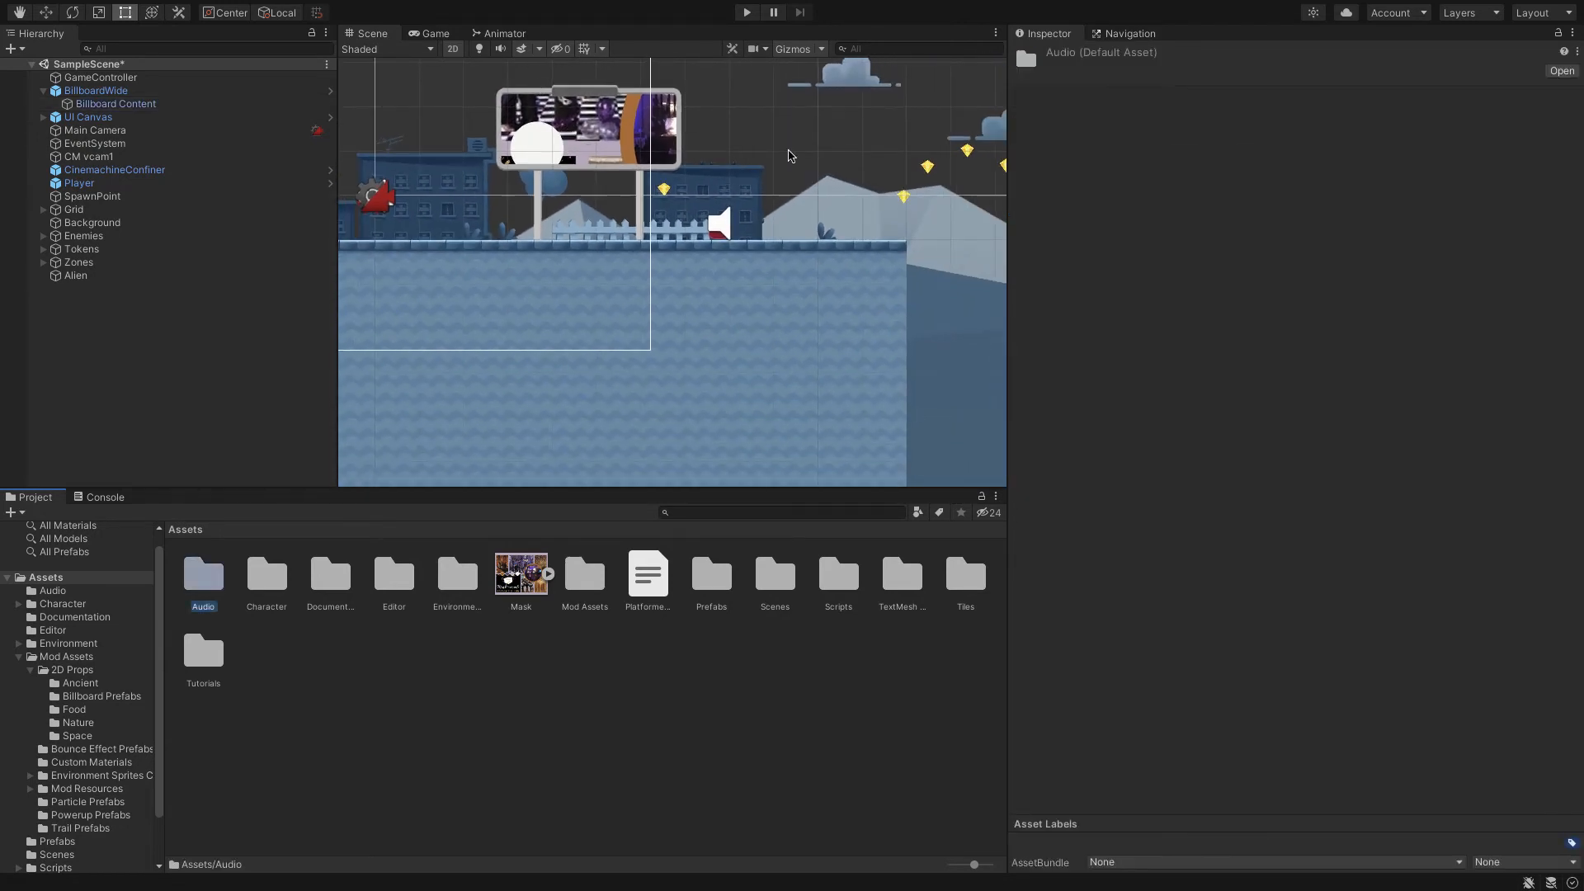
{"action": "mouse_move", "coordinate": [20, 18]}
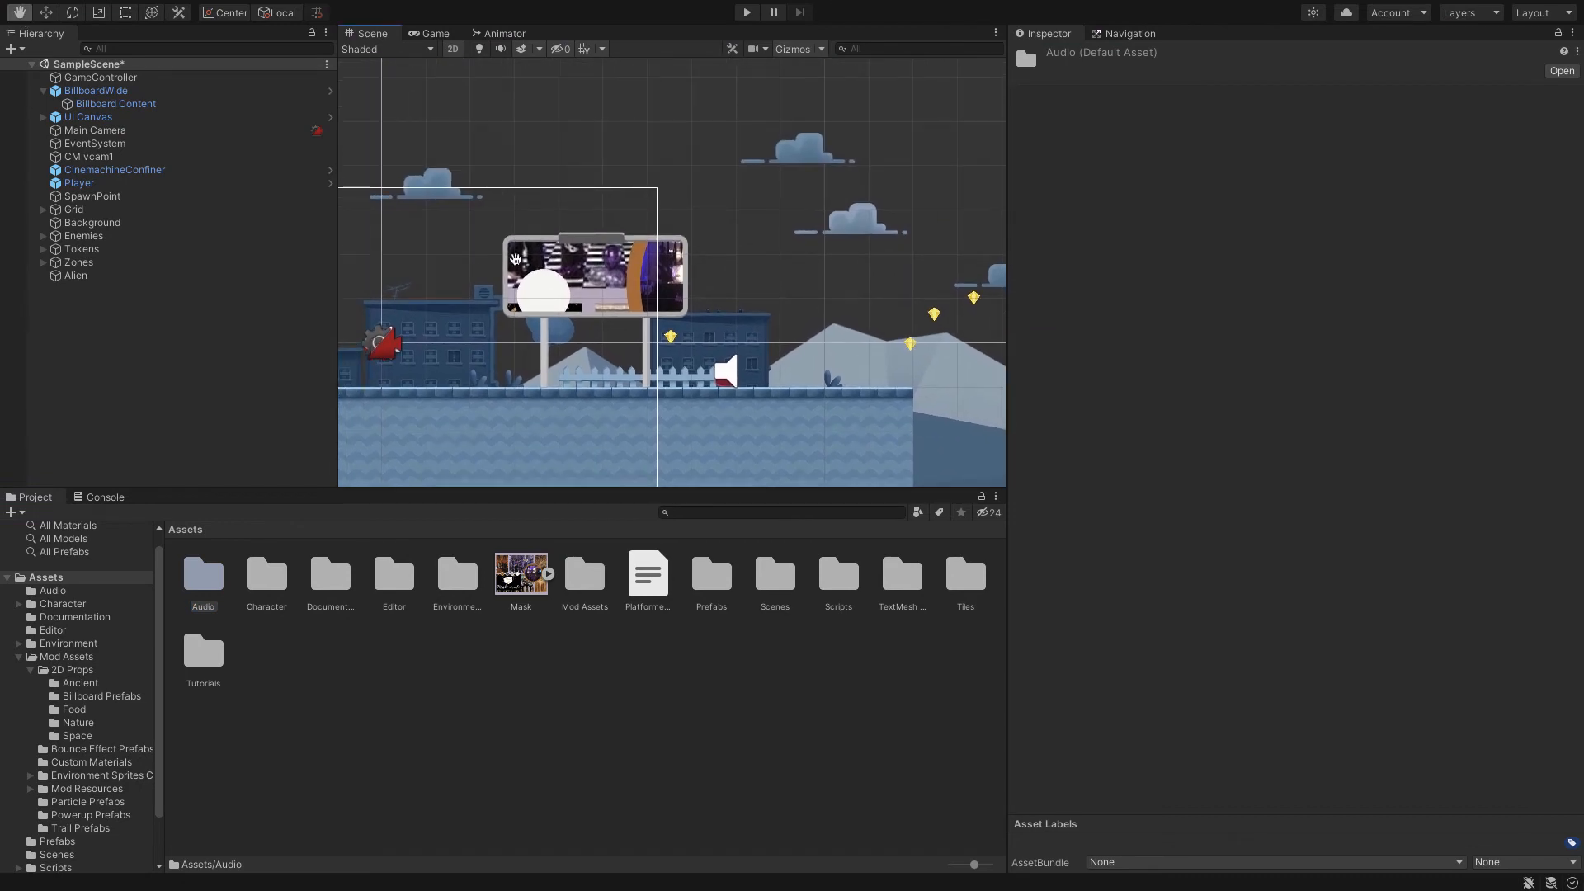
{"action": "scroll", "scroll_direction": "up", "scroll_amount": 3}
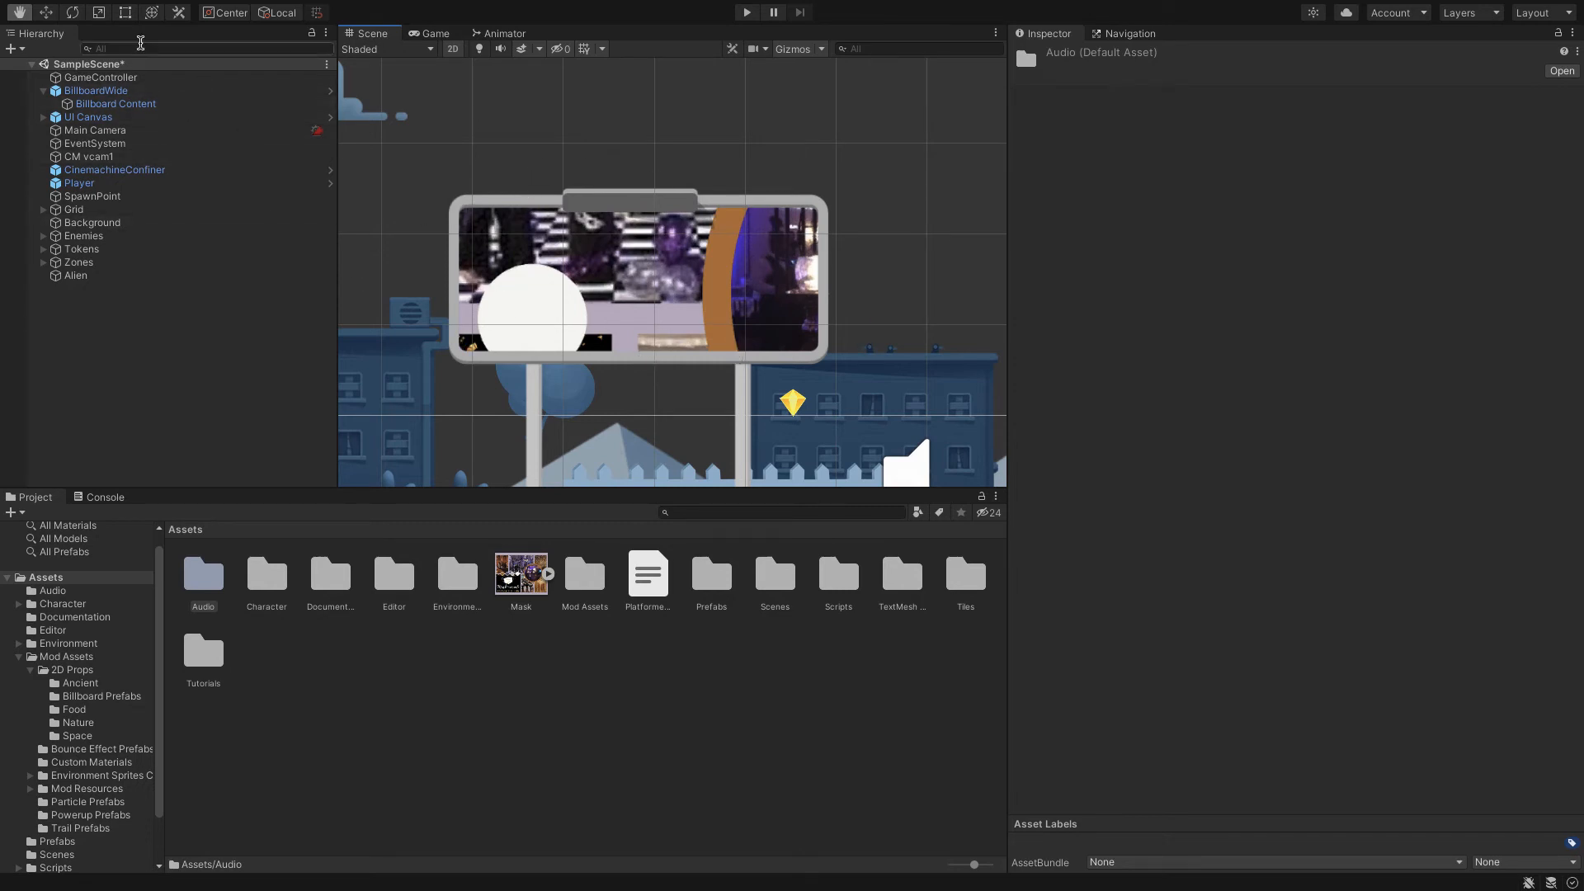
{"action": "left_click", "coordinate": [114, 103]}
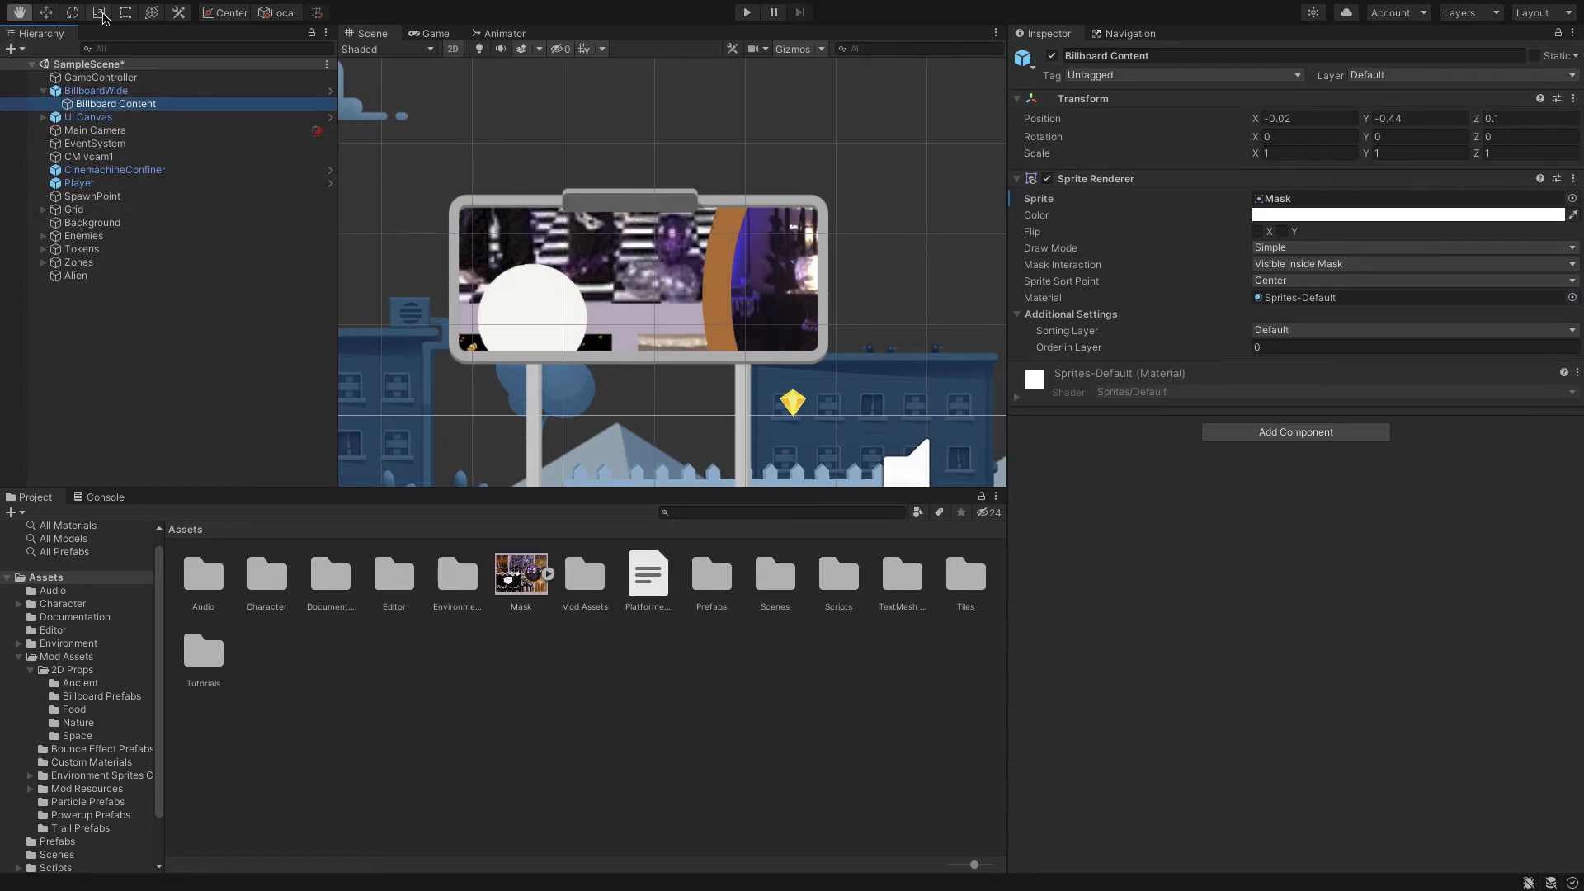
- Switch to the Scale tool to resize Billboard Content
{"action": "left_click", "coordinate": [99, 12]}
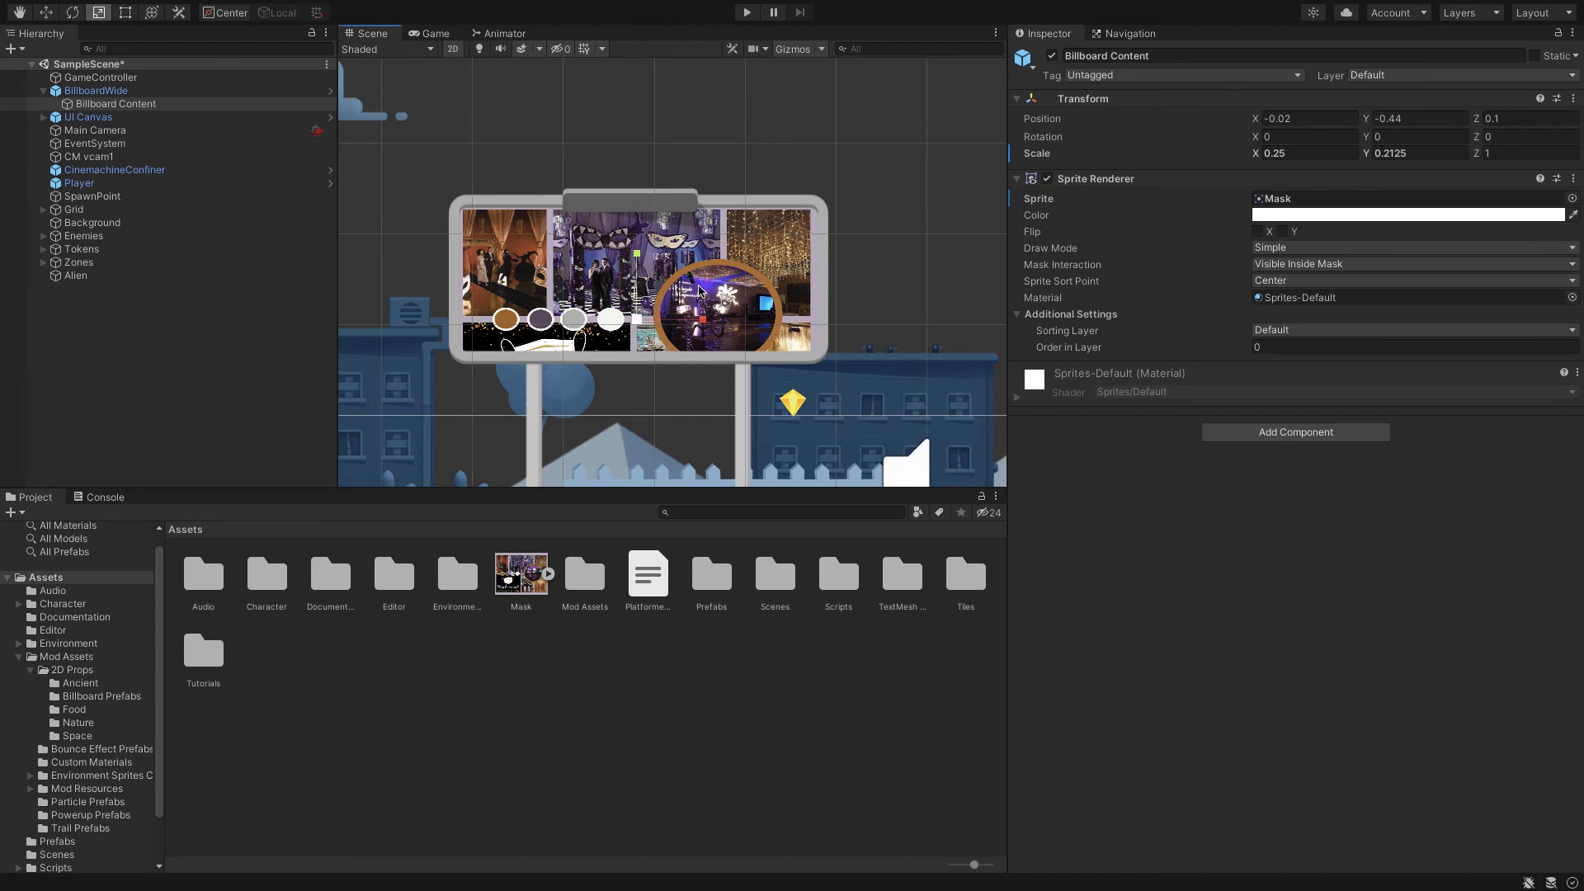
{"action": "mouse_move", "coordinate": [48, 13]}
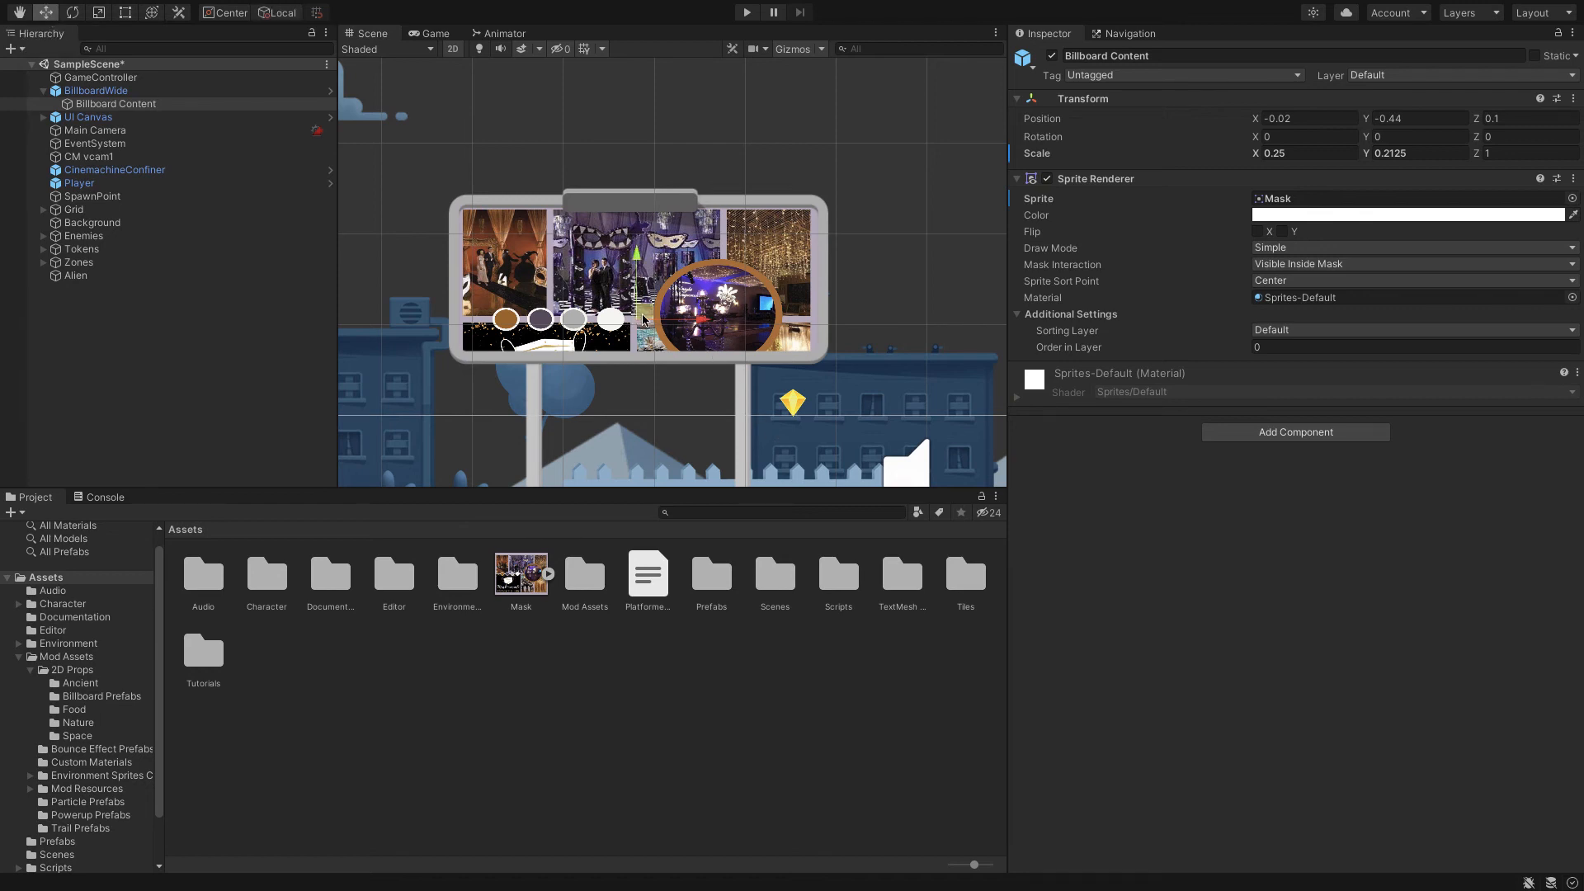
- Shrink the image to about 0.168 by 0.093 and move it left inside the frame
{"action": "left_click_drag", "start_coordinate": [635, 323], "coordinate": [616, 247]}
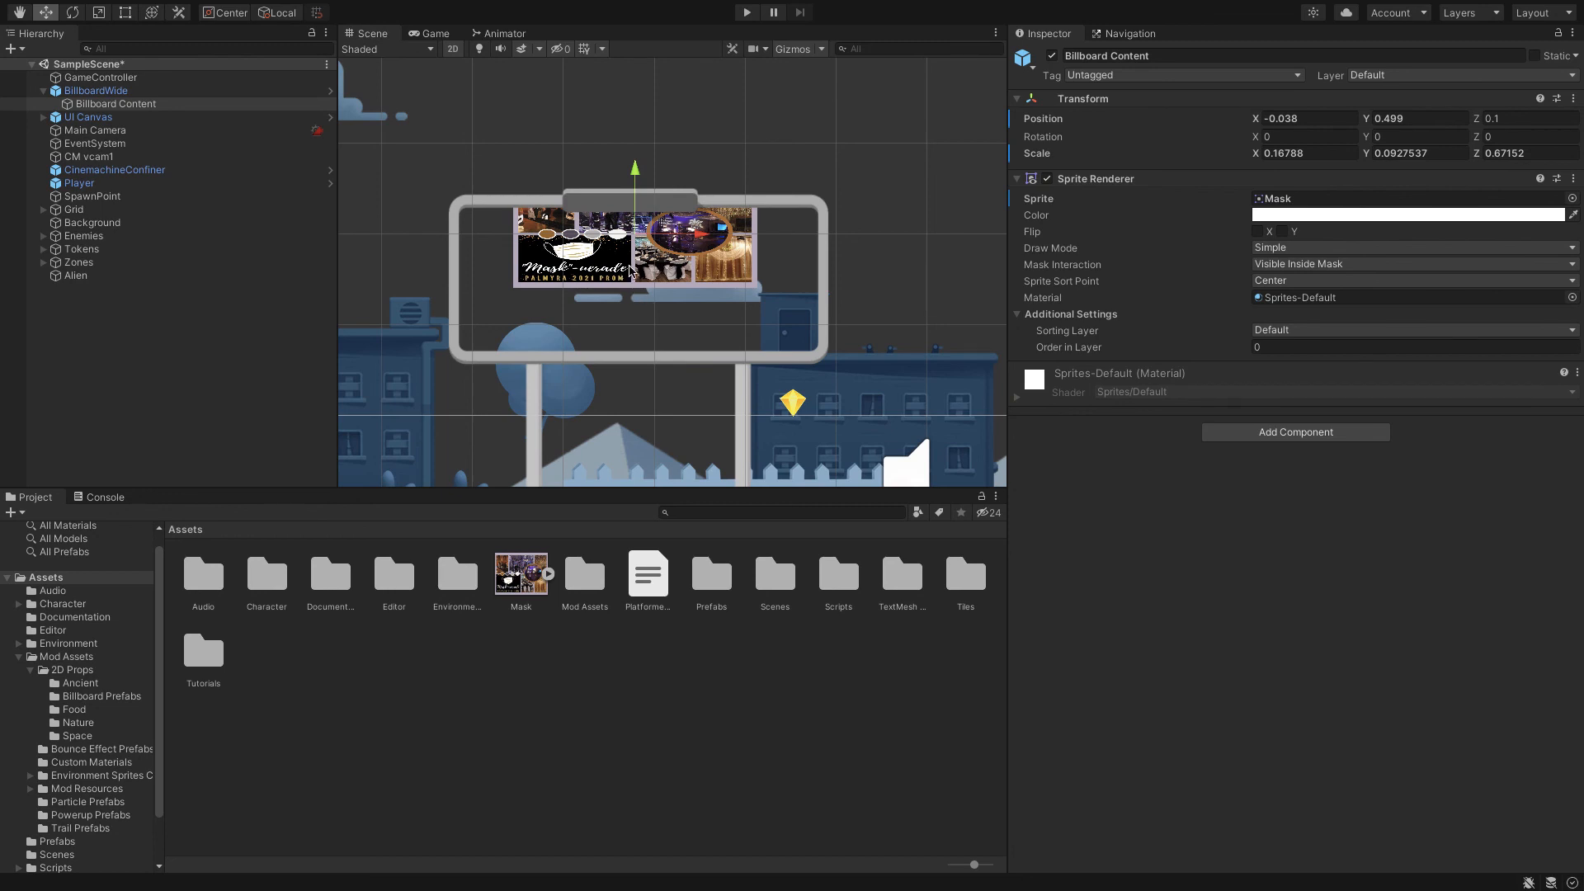
{"action": "left_click_drag", "start_coordinate": [633, 246], "coordinate": [583, 267]}
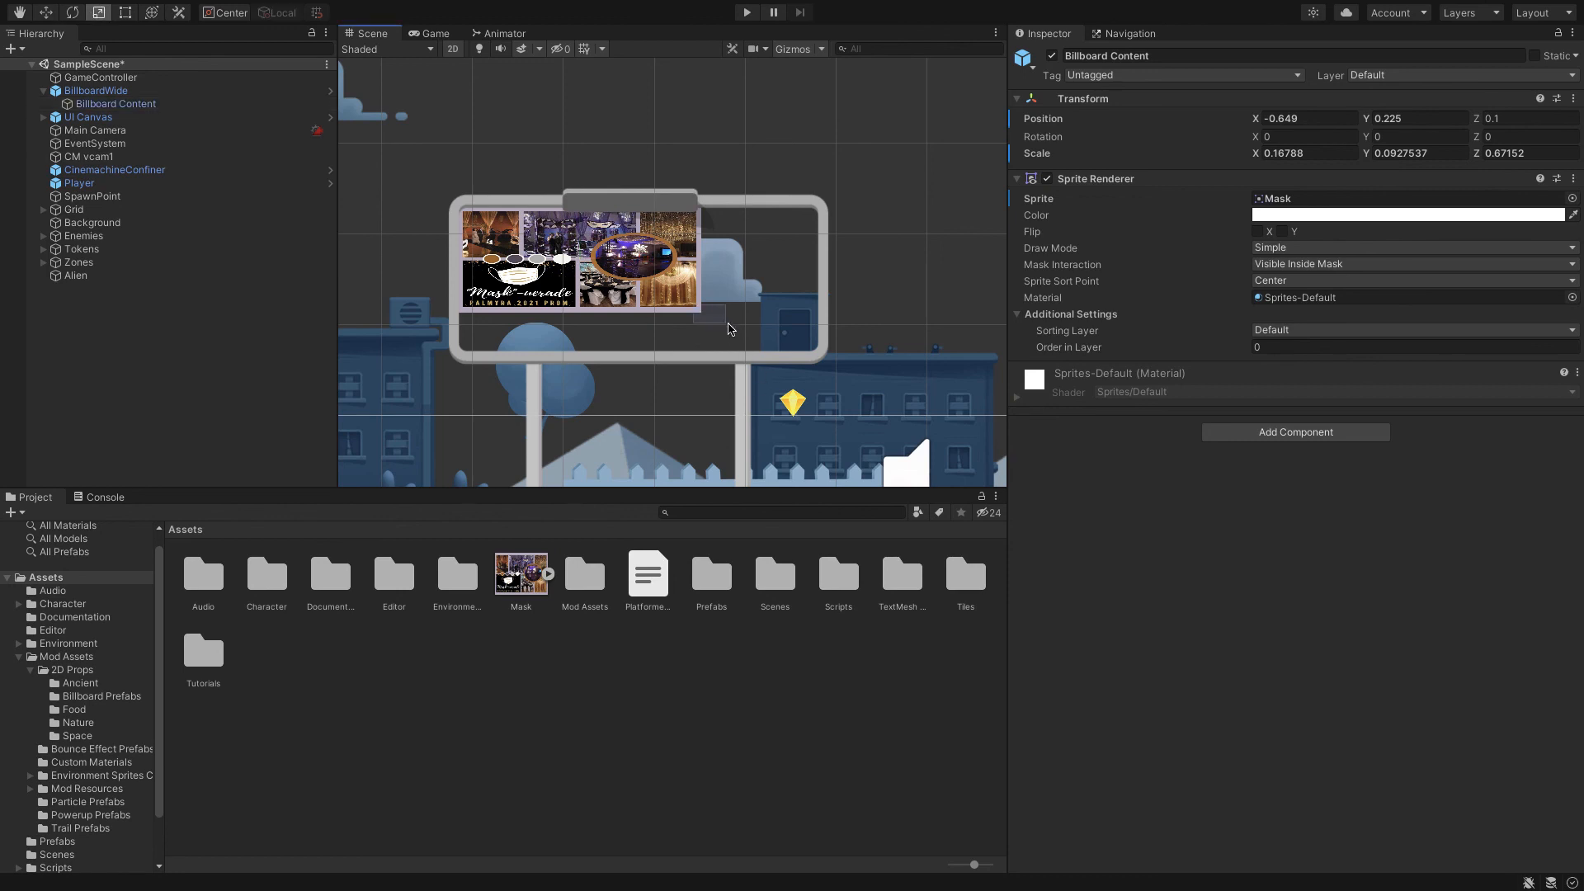
{"action": "left_click", "coordinate": [89, 116]}
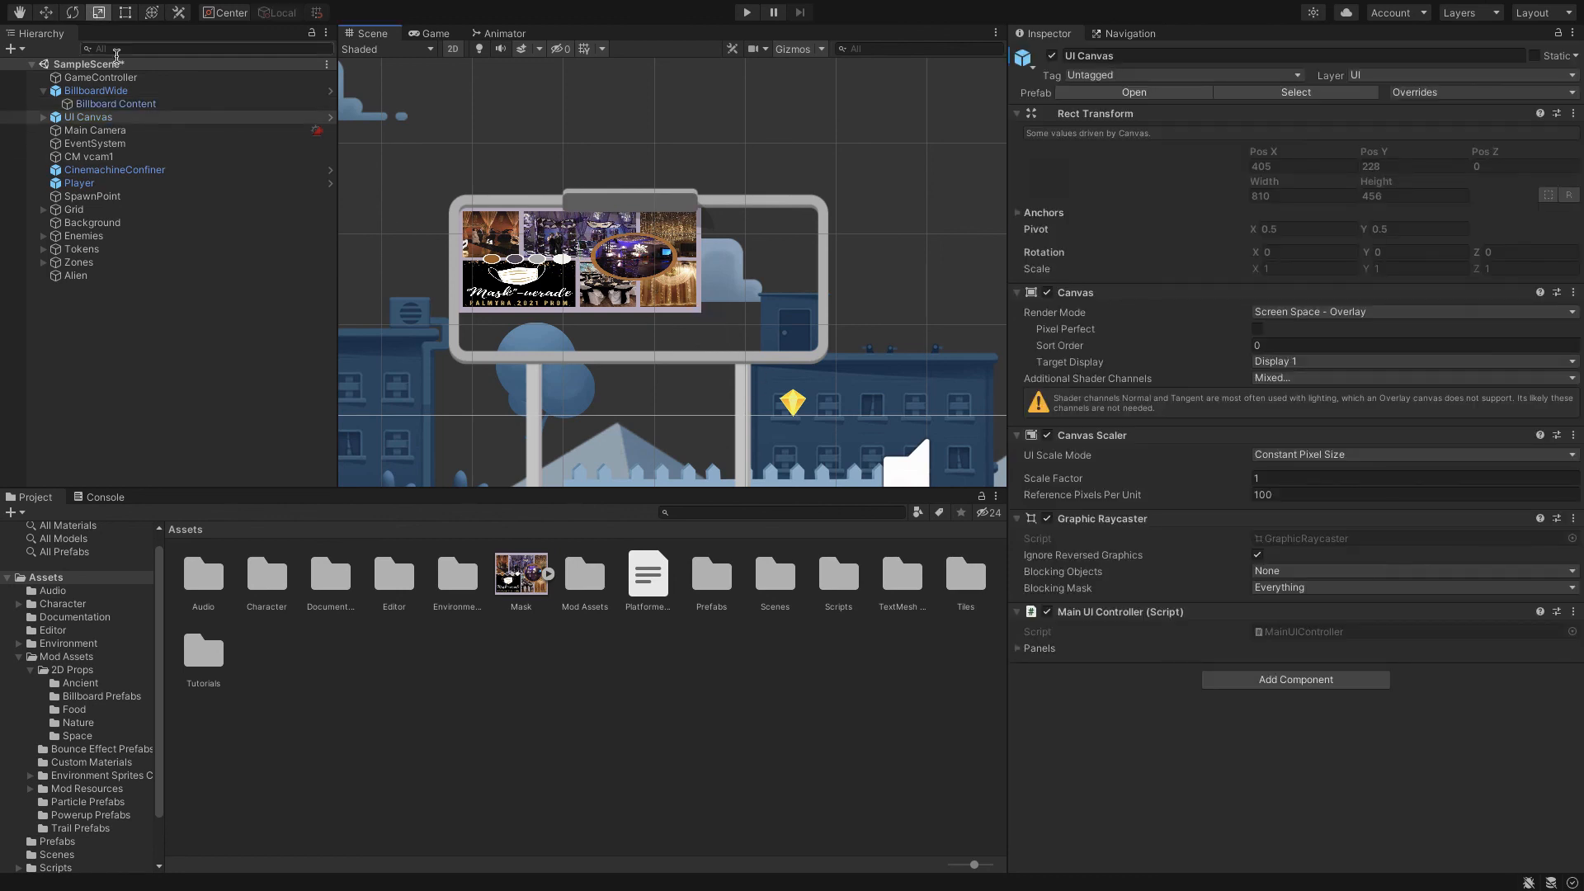
- Enlarge Billboard Content to about 0.199 by 0.111 and centre it in the frame
{"action": "left_click", "coordinate": [116, 104]}
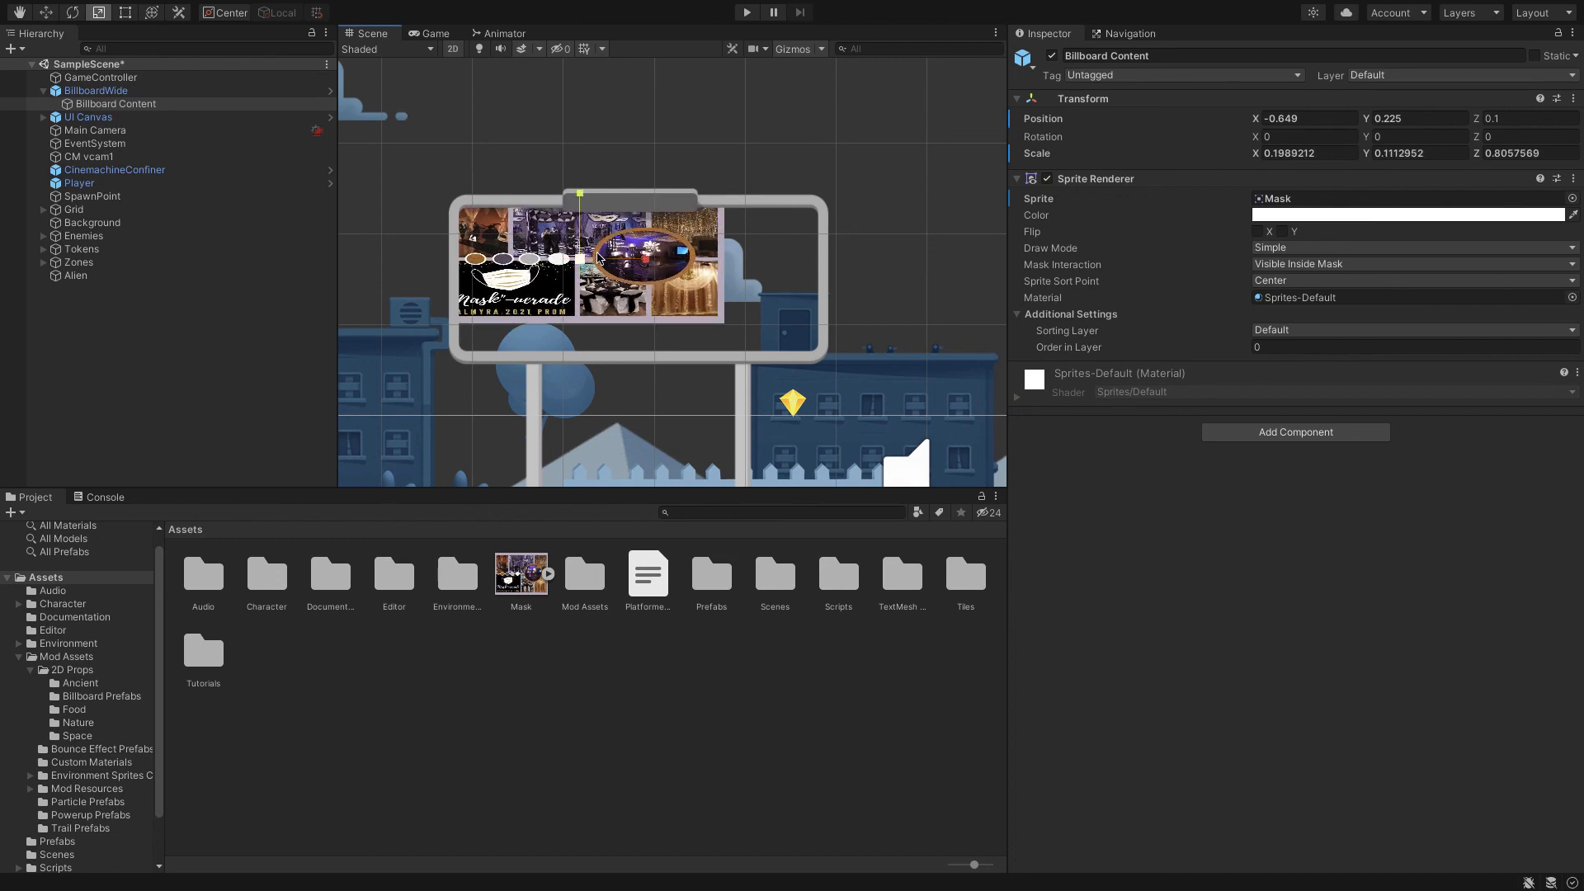
{"action": "mouse_move", "coordinate": [625, 257]}
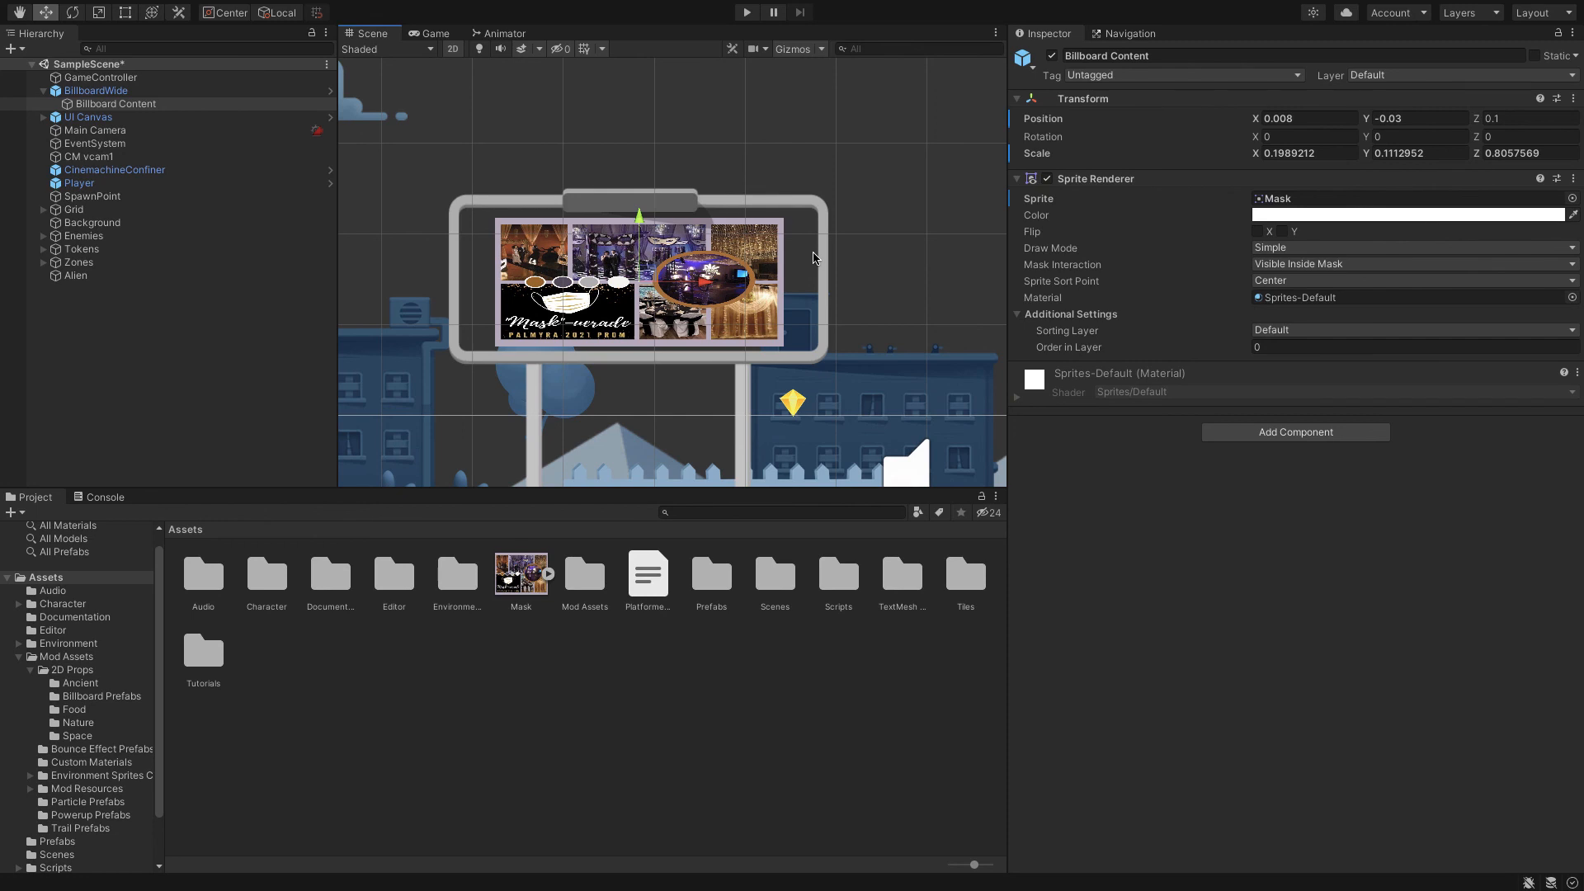
{"action": "left_click", "coordinate": [89, 116]}
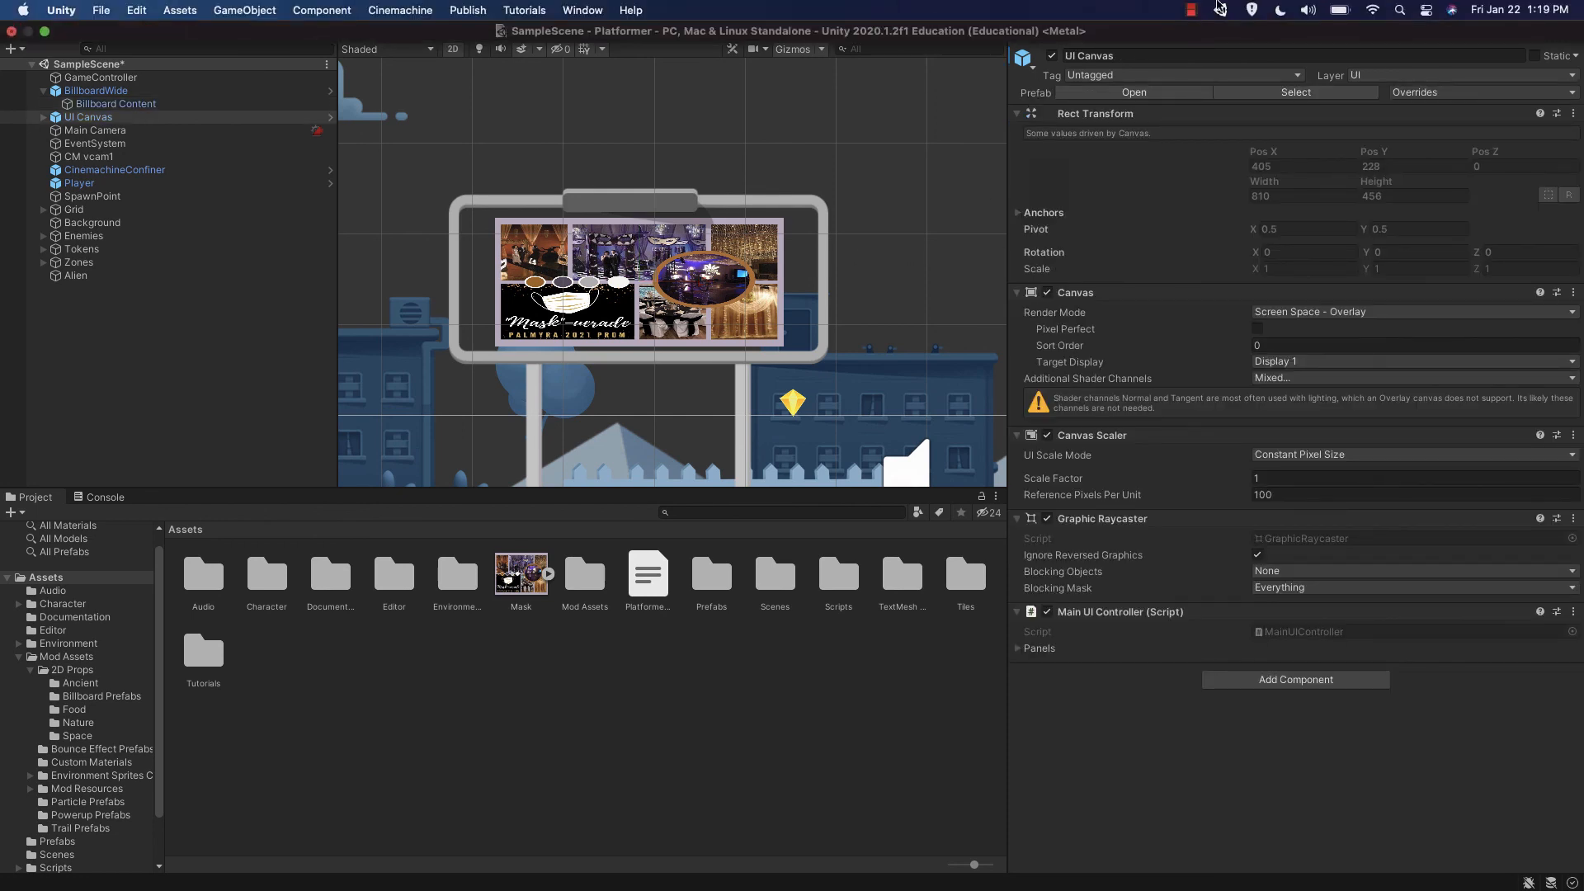